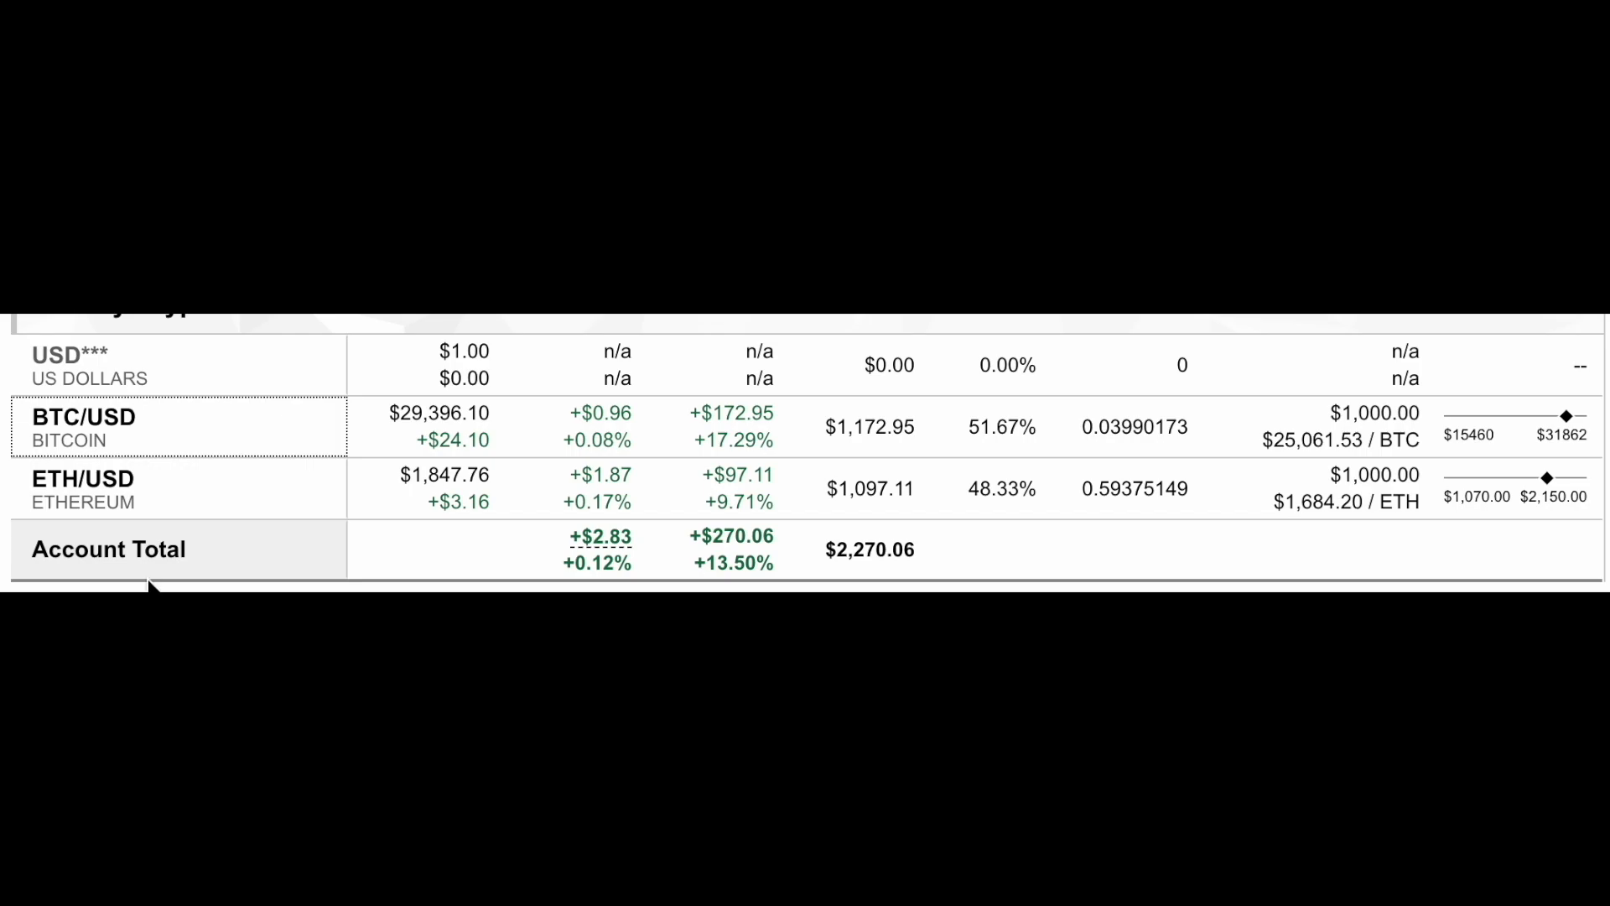
{"action": "mouse_move", "coordinate": [82, 421]}
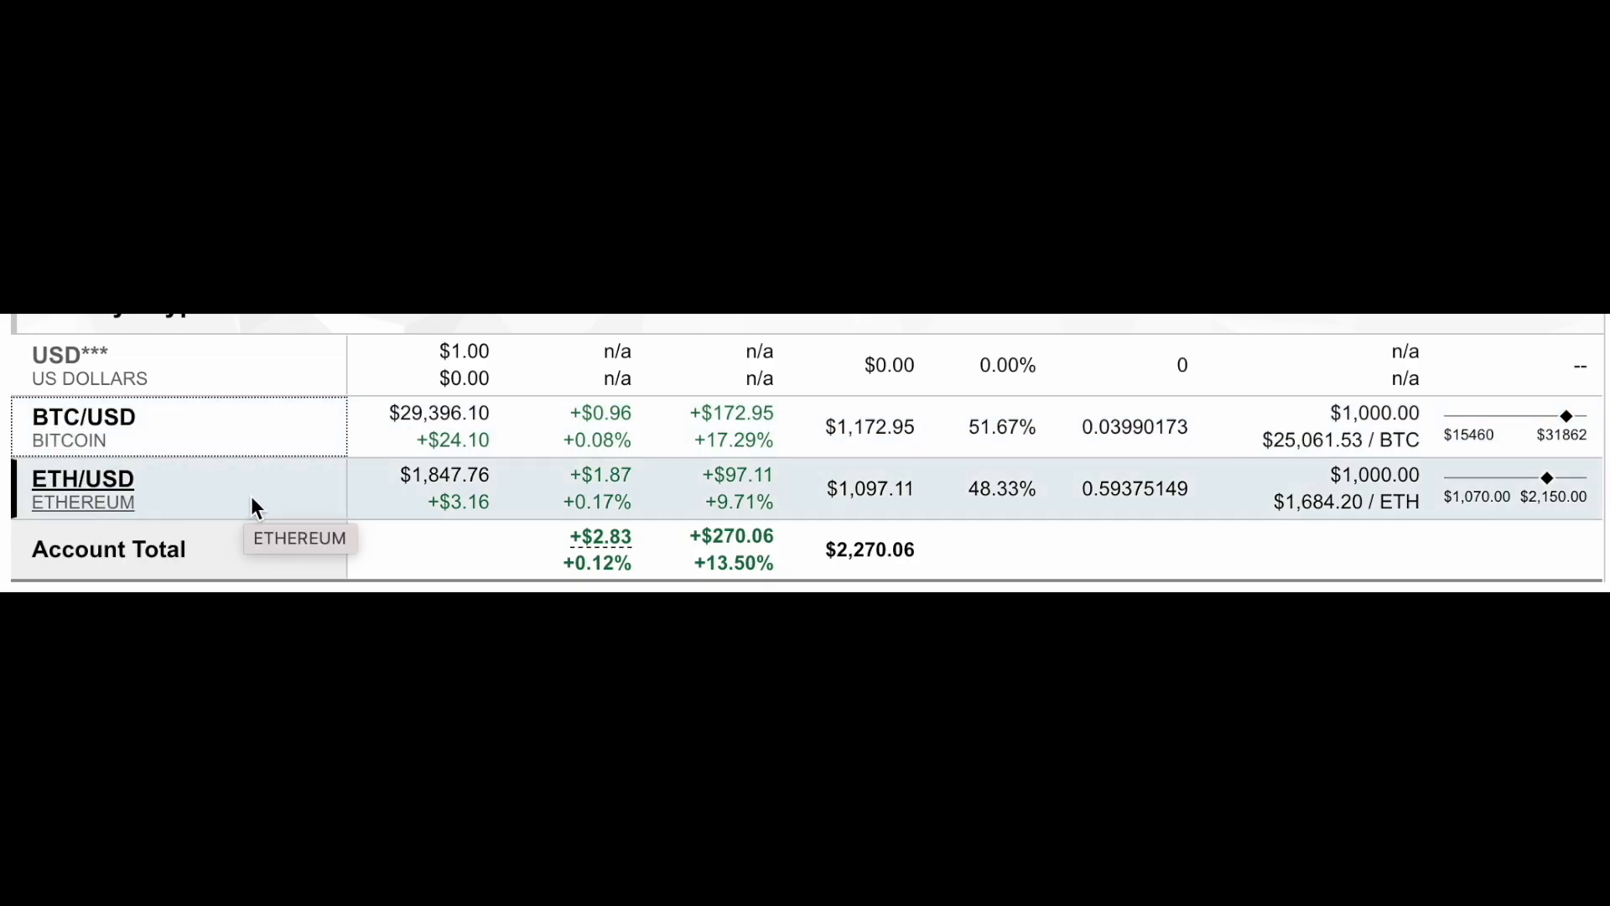
{"action": "mouse_move", "coordinate": [1287, 530]}
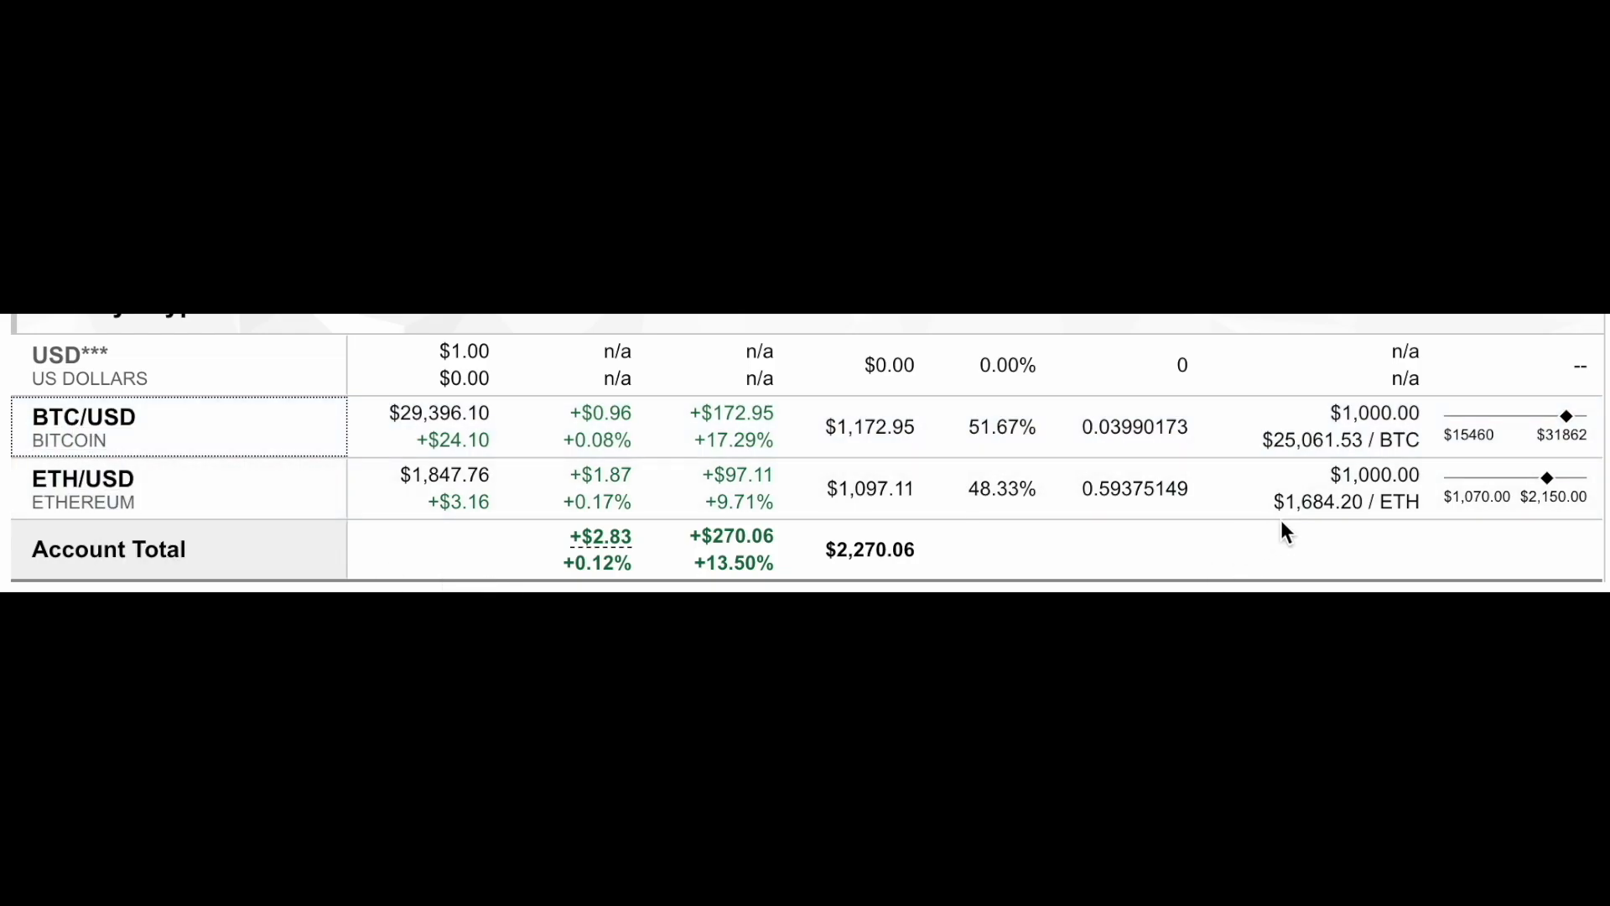
{"action": "mouse_move", "coordinate": [1376, 490]}
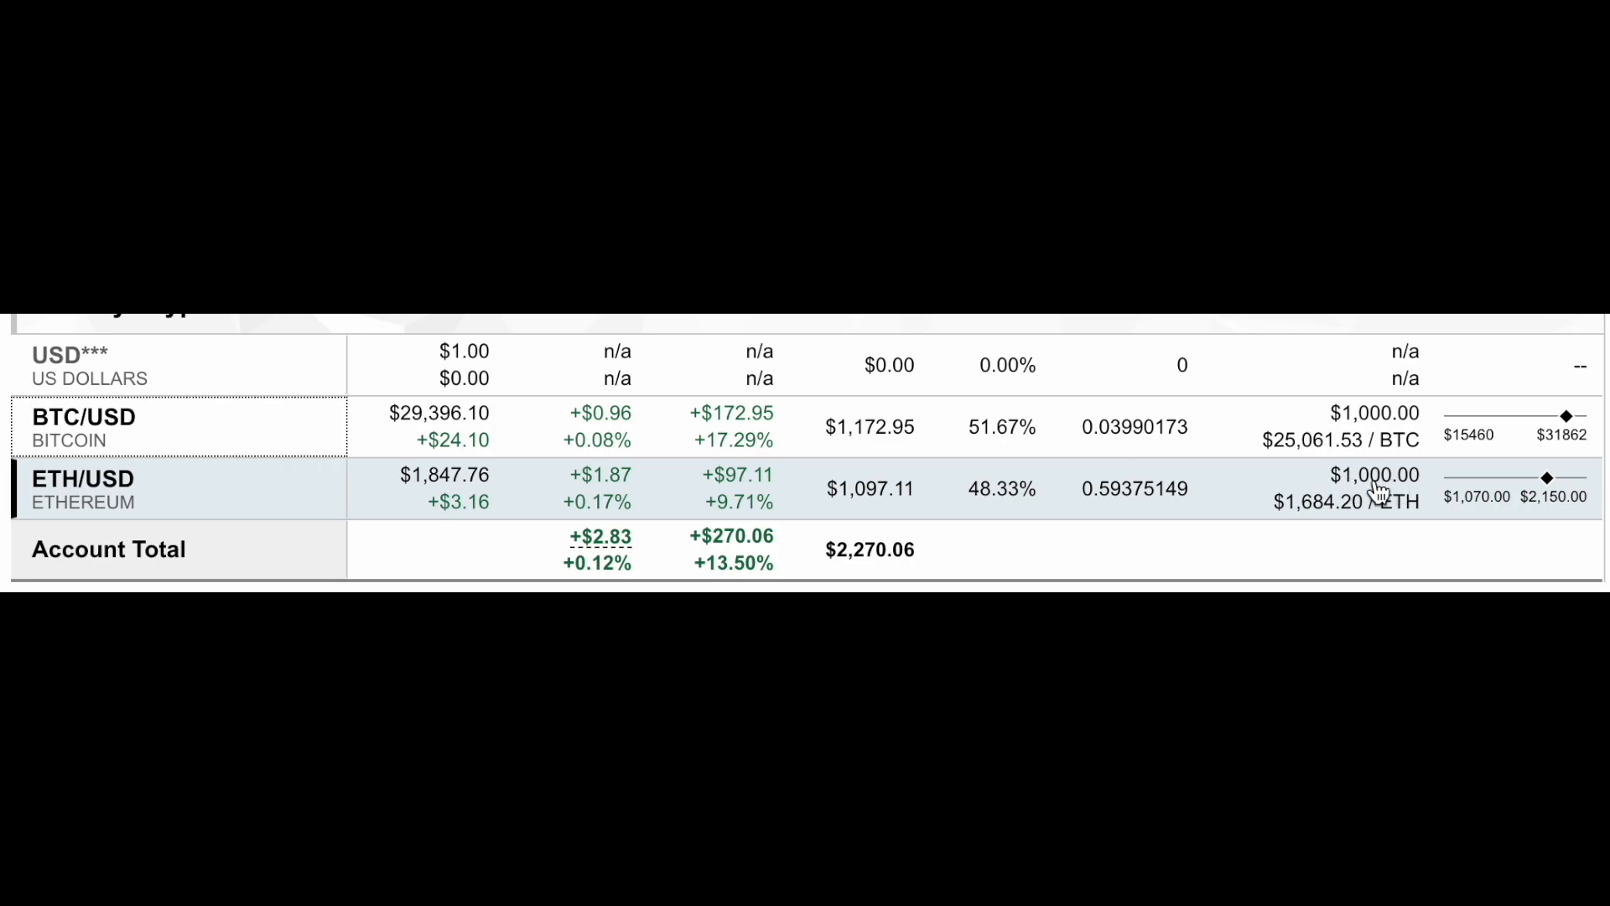
{"action": "mouse_move", "coordinate": [1408, 452]}
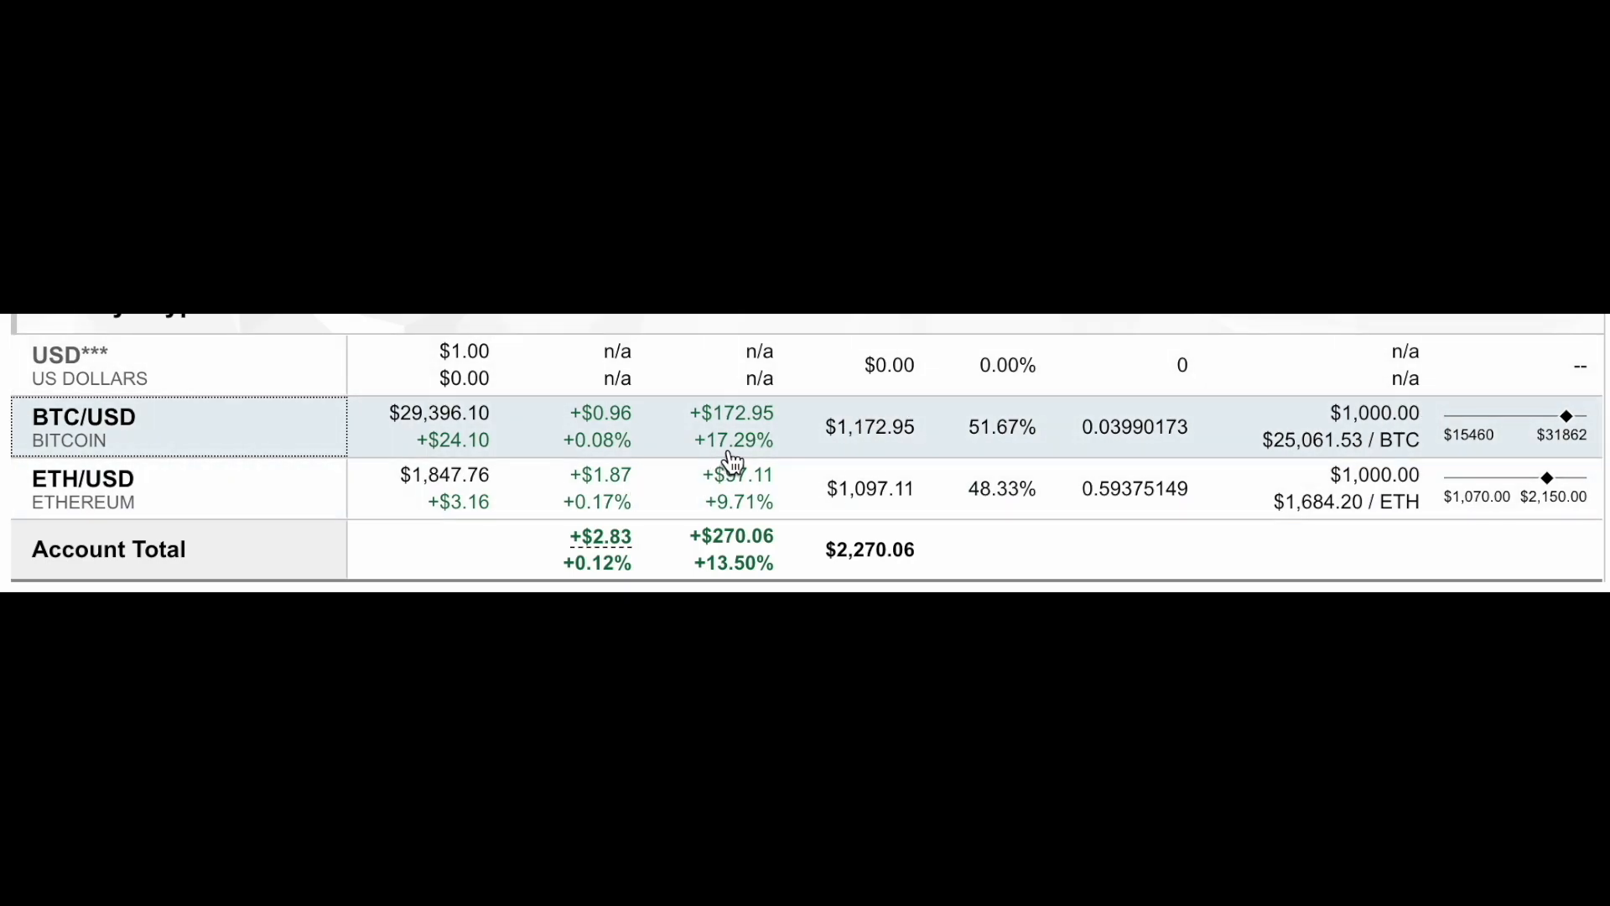
{"action": "mouse_move", "coordinate": [715, 513]}
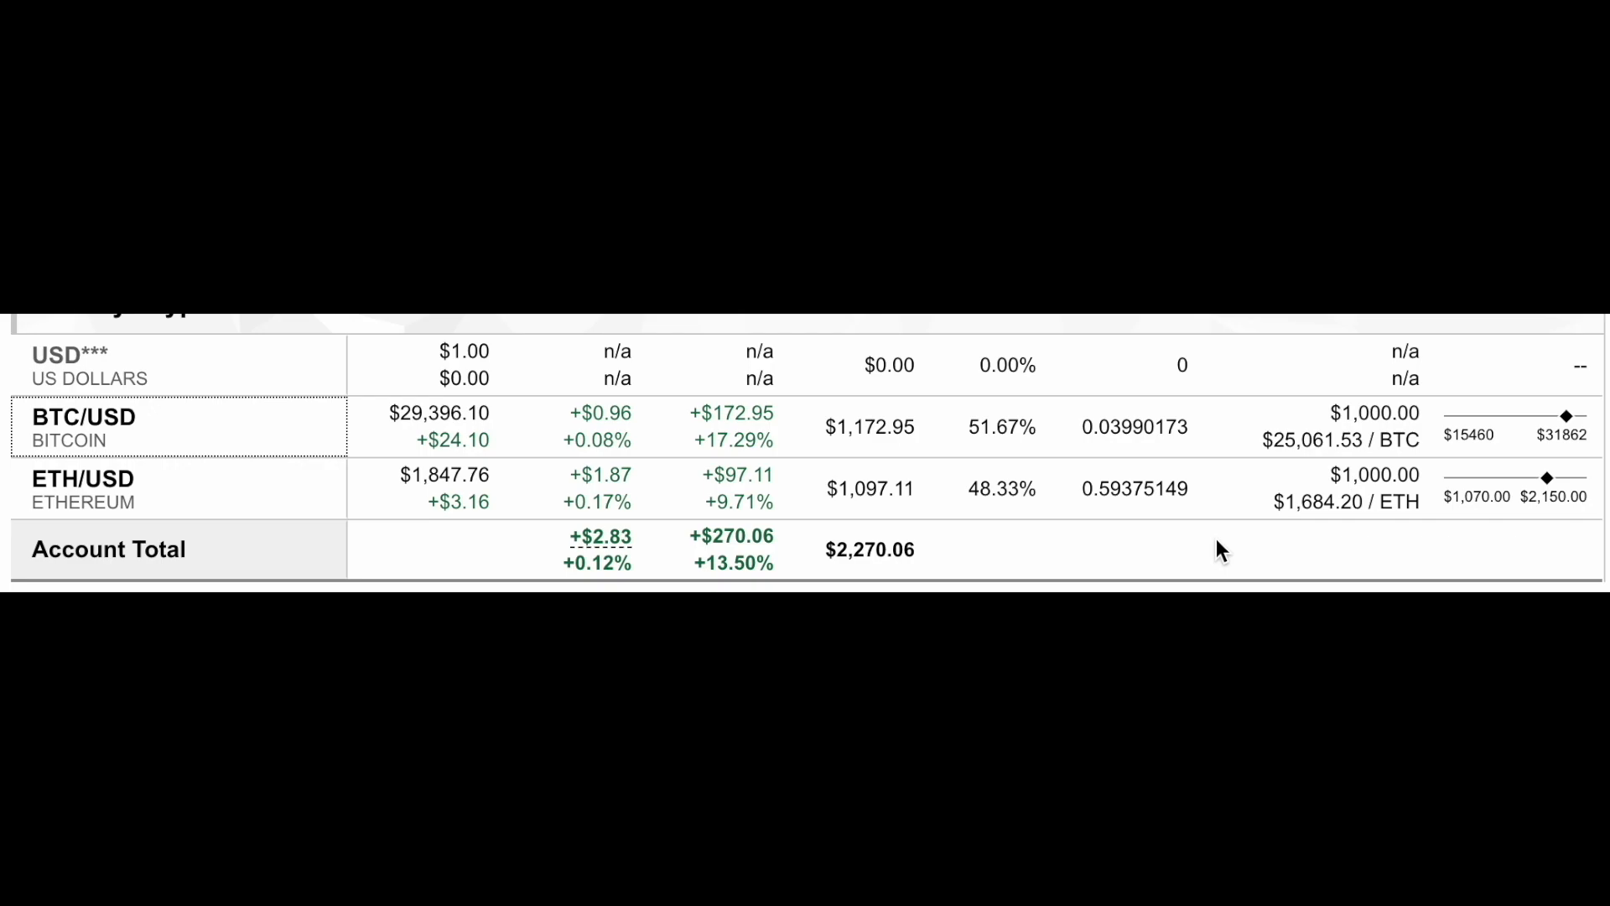
{"action": "mouse_move", "coordinate": [410, 470]}
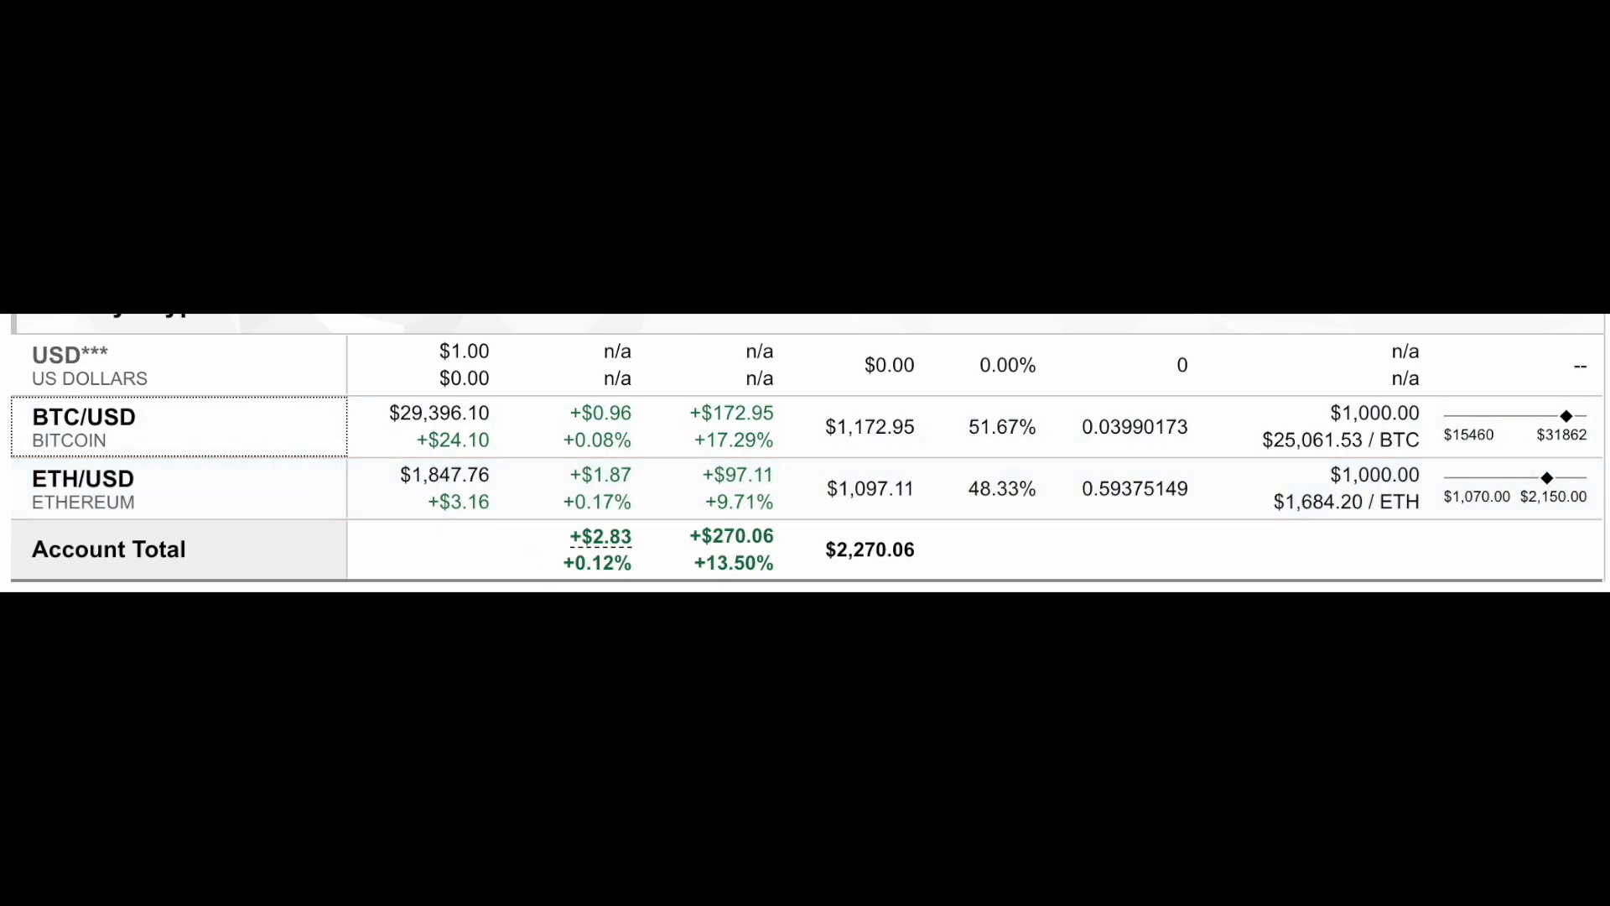
{"action": "mouse_move", "coordinate": [1088, 546]}
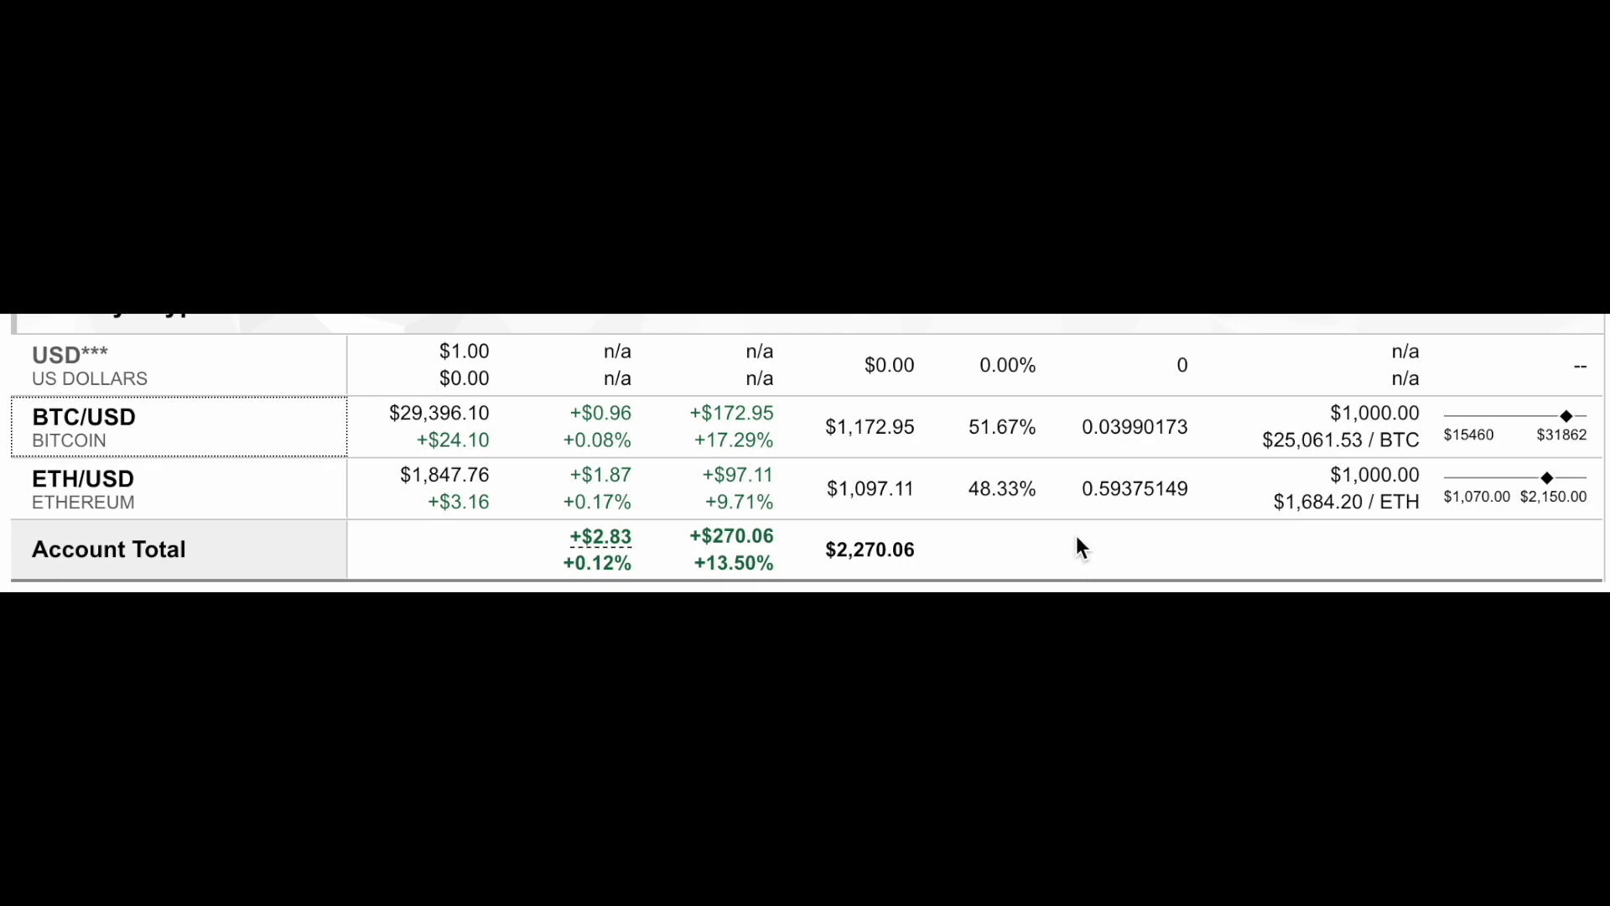
{"action": "mouse_move", "coordinate": [1194, 545]}
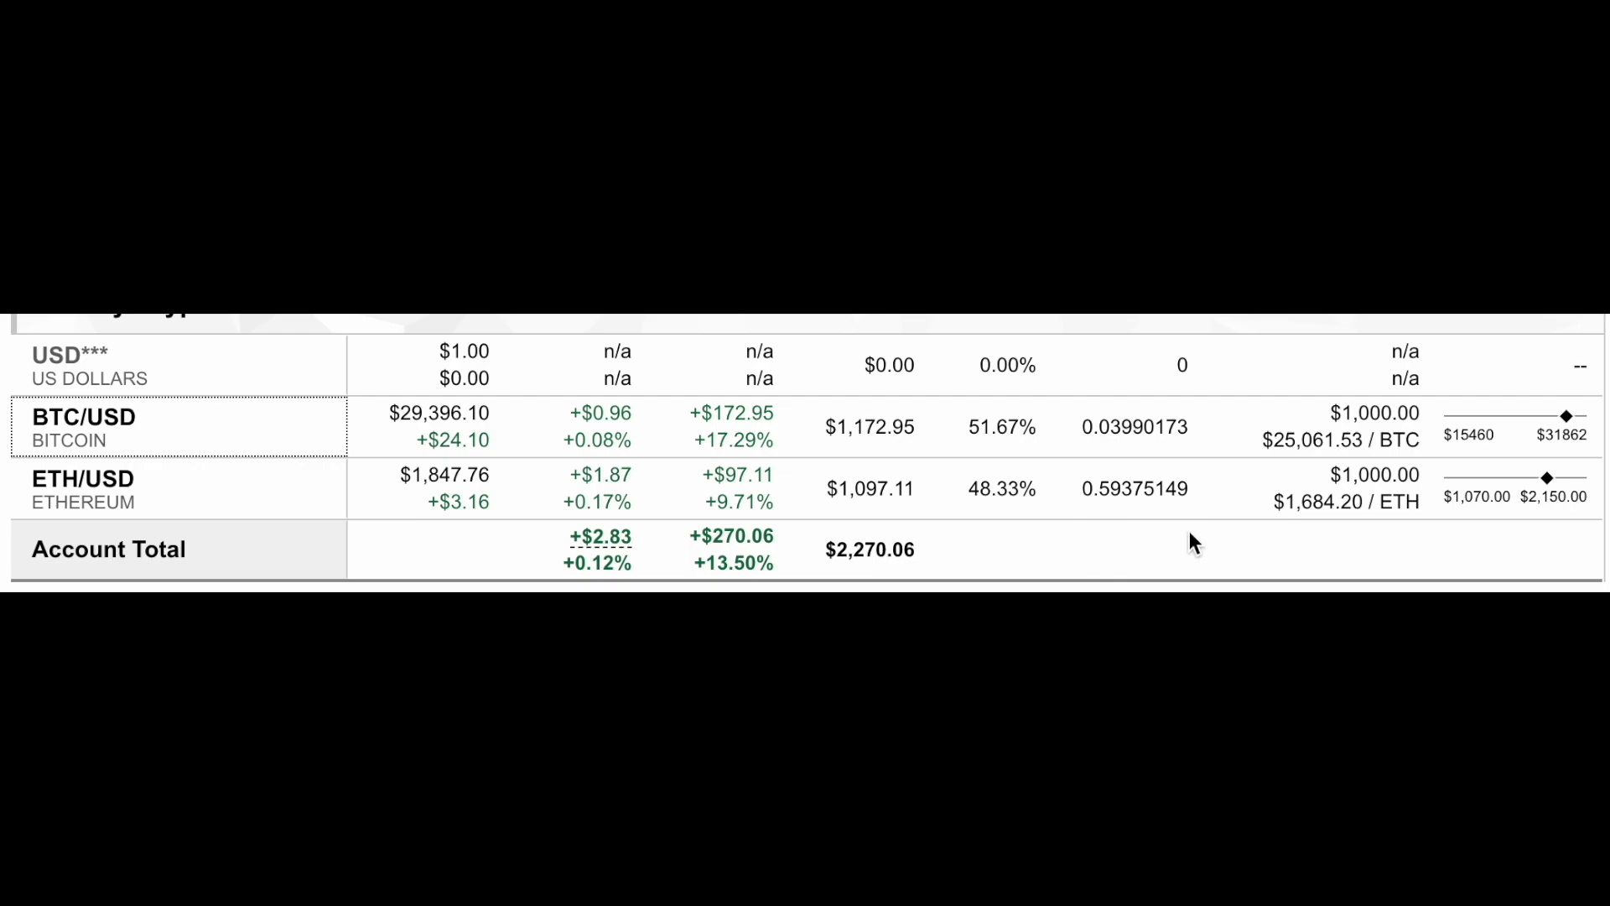
{"action": "mouse_move", "coordinate": [1178, 539]}
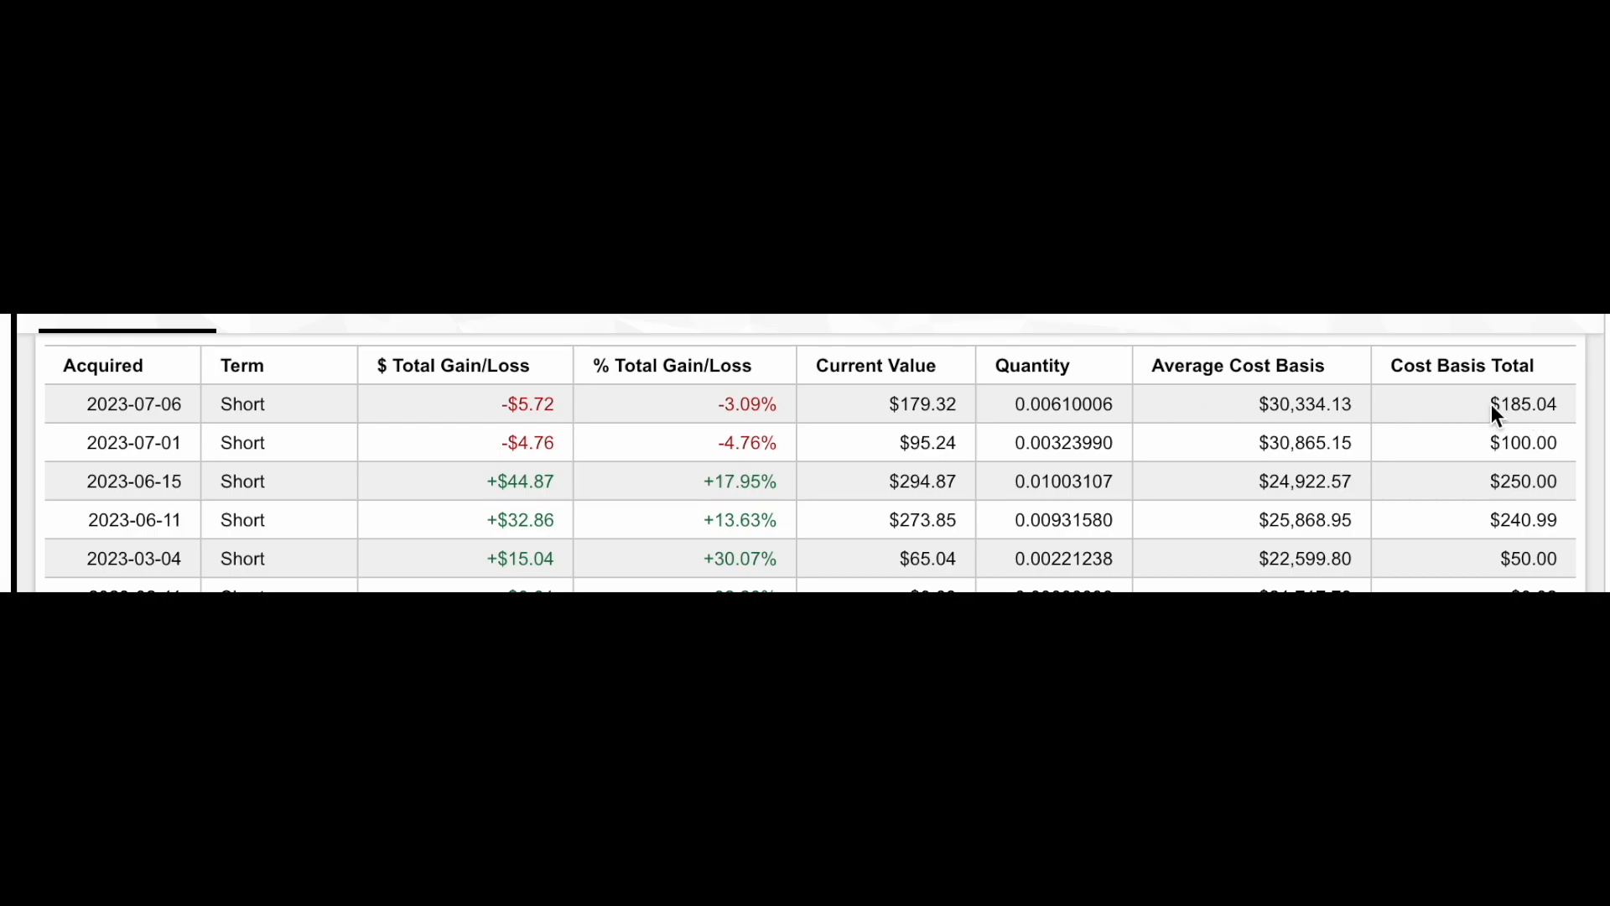
Step: Open Bitcoin's Purchase History and review each lot, including the 2023-07-06 lot's average cost basis
{"action": "double_click", "coordinate": [1526, 443]}
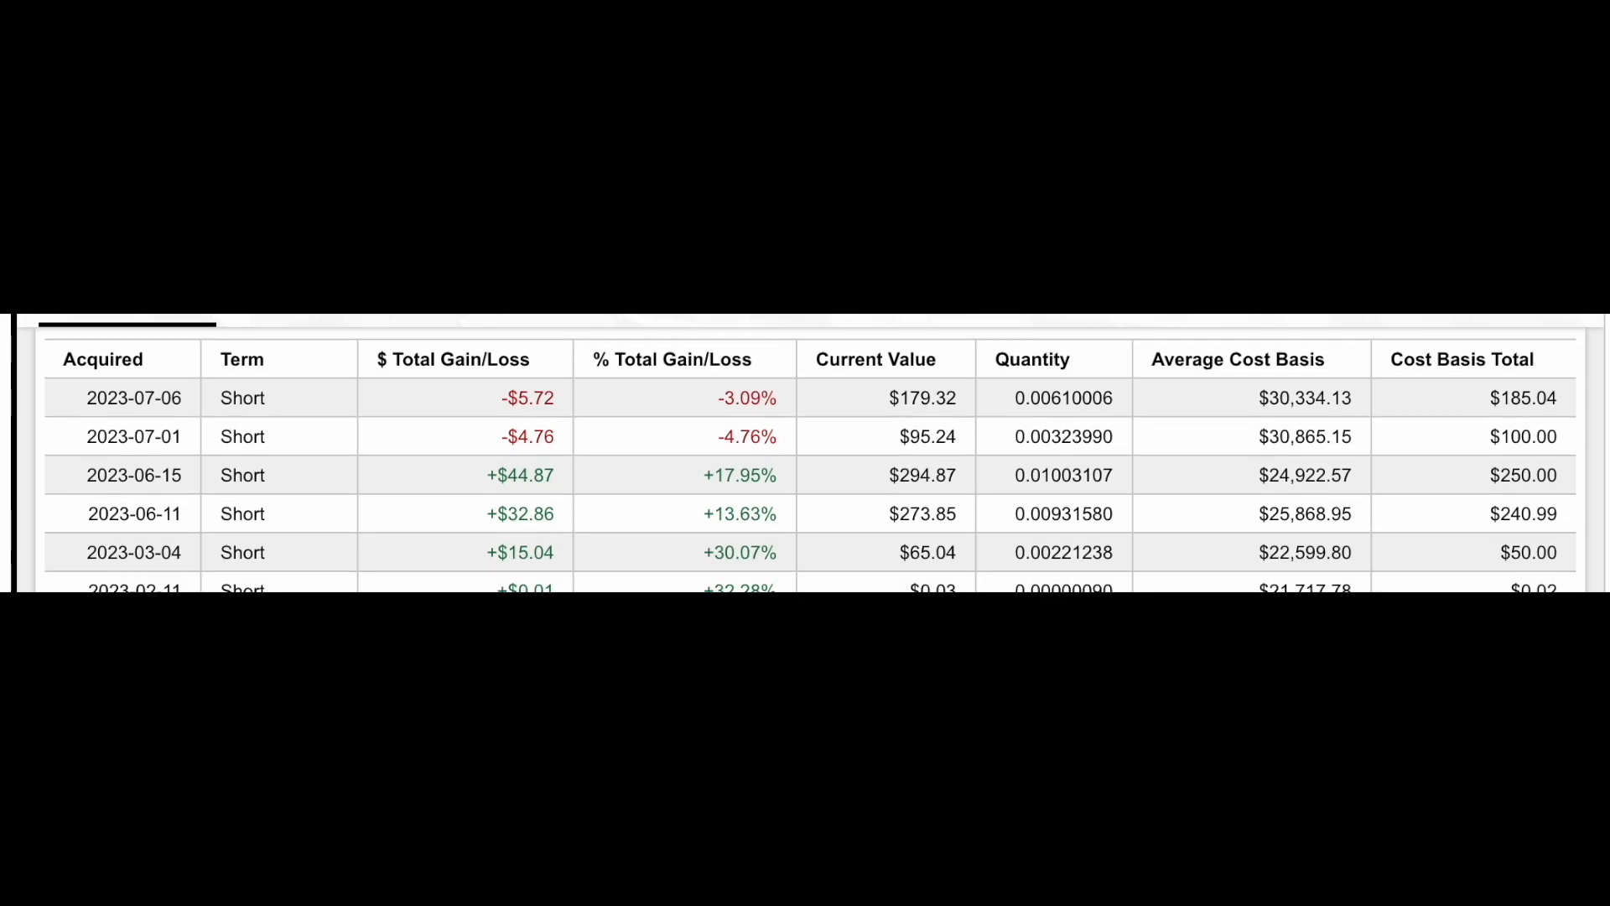
{"action": "scroll", "scroll_direction": "down", "scroll_amount": 3}
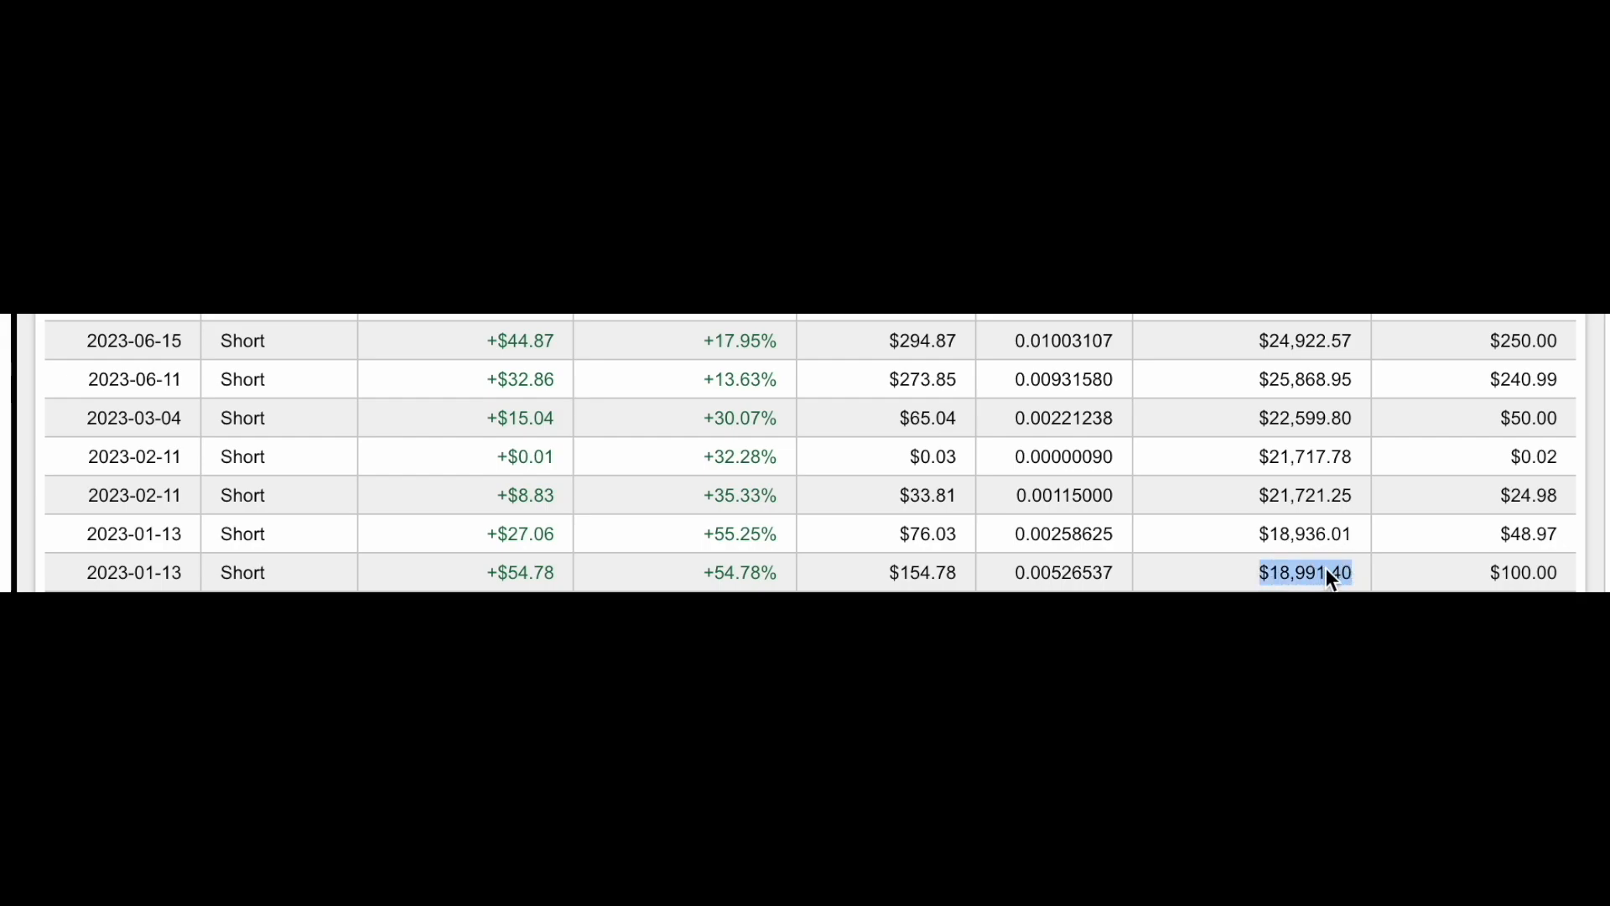
{"action": "left_click", "coordinate": [1304, 494]}
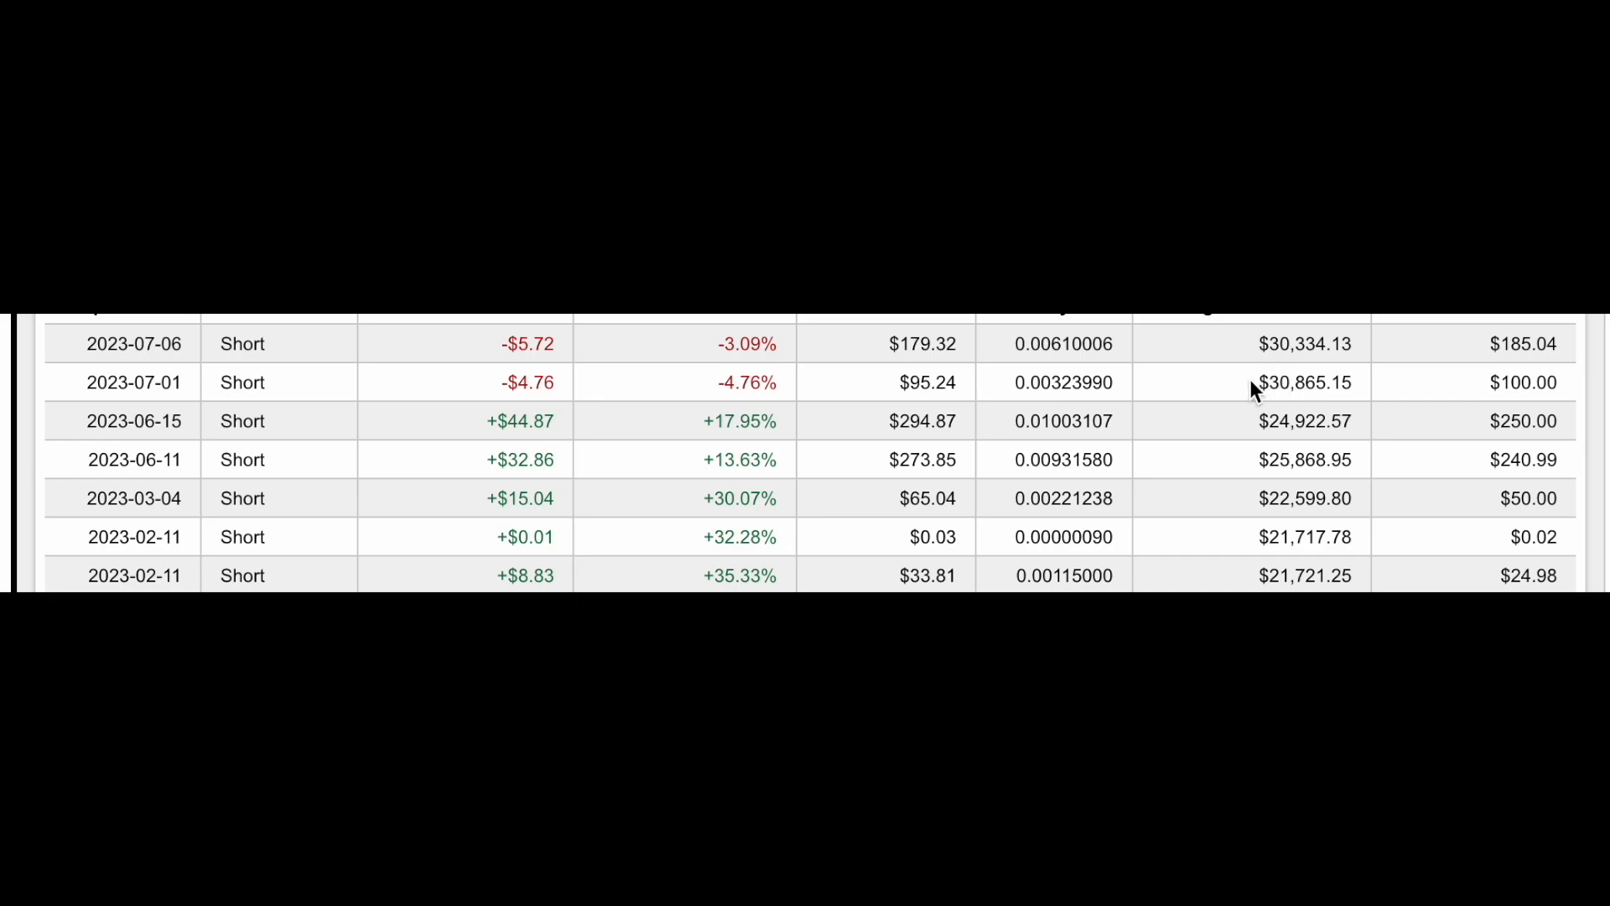
{"action": "double_click", "coordinate": [1304, 343]}
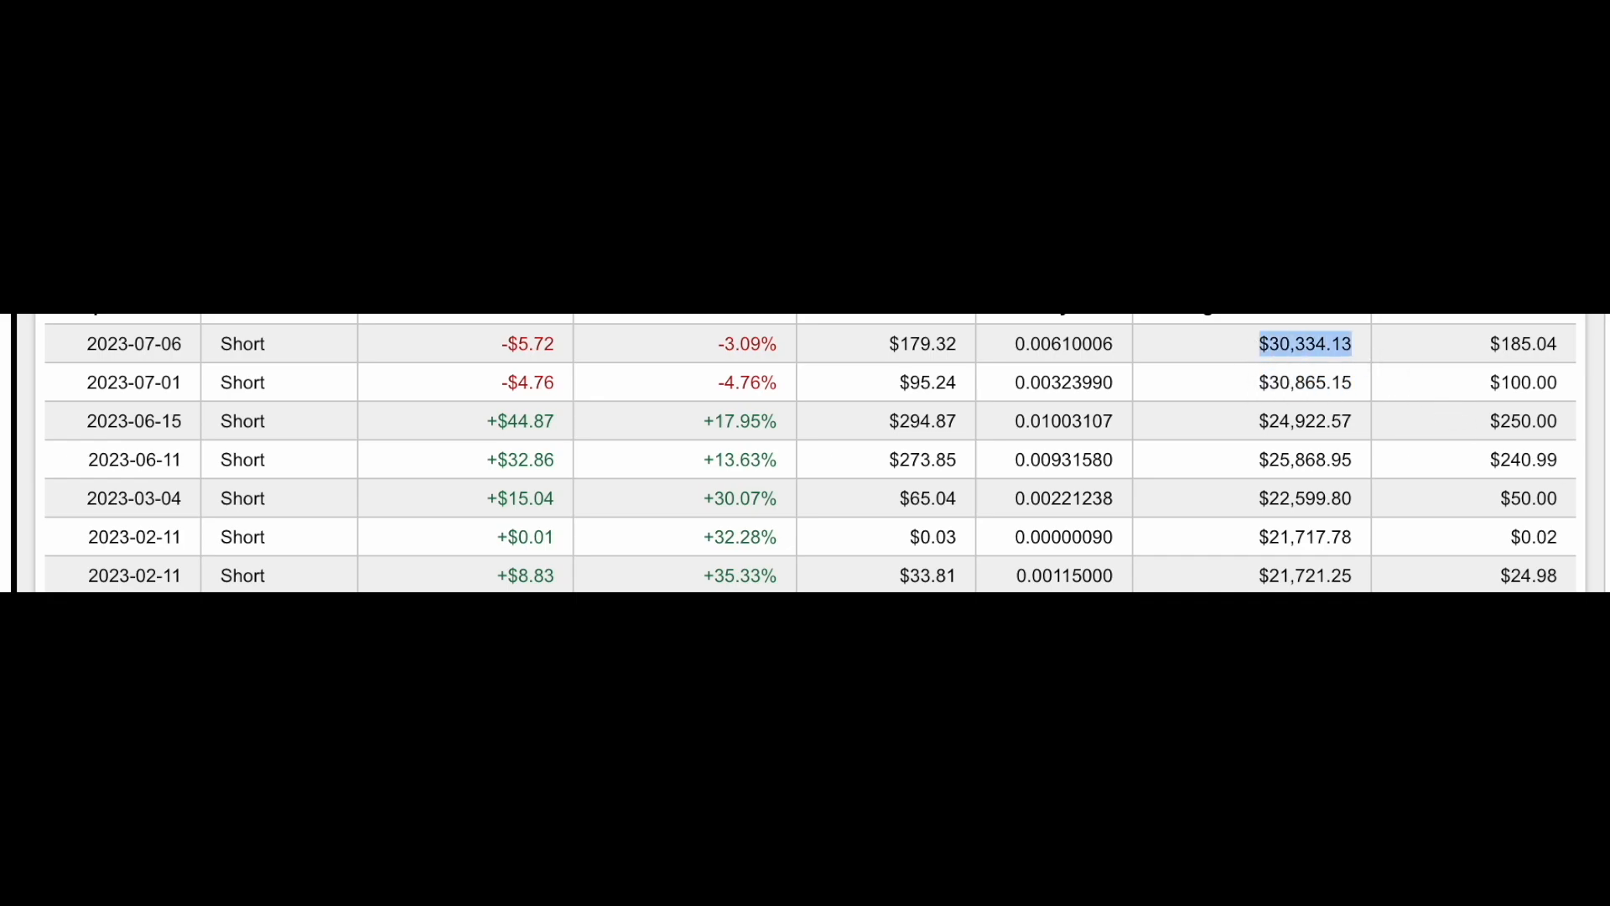
{"action": "scroll", "scroll_direction": "down", "scroll_amount": 3}
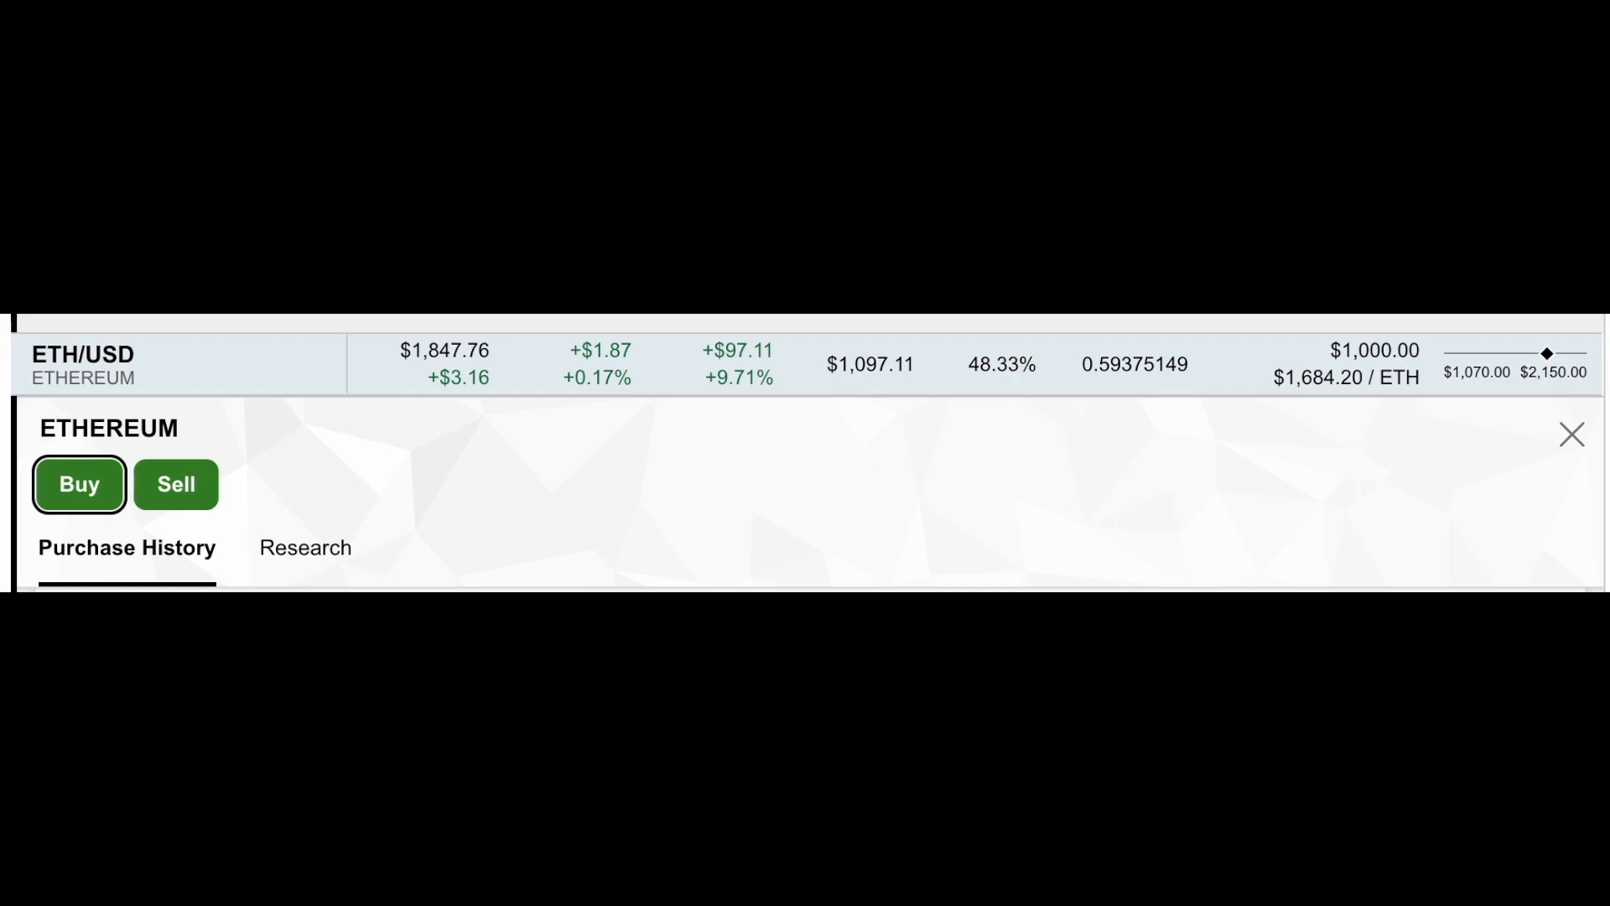
Step: Scroll through both pages of Ethereum purchase lots and return to page 1
{"action": "scroll", "scroll_direction": "down", "scroll_amount": 3}
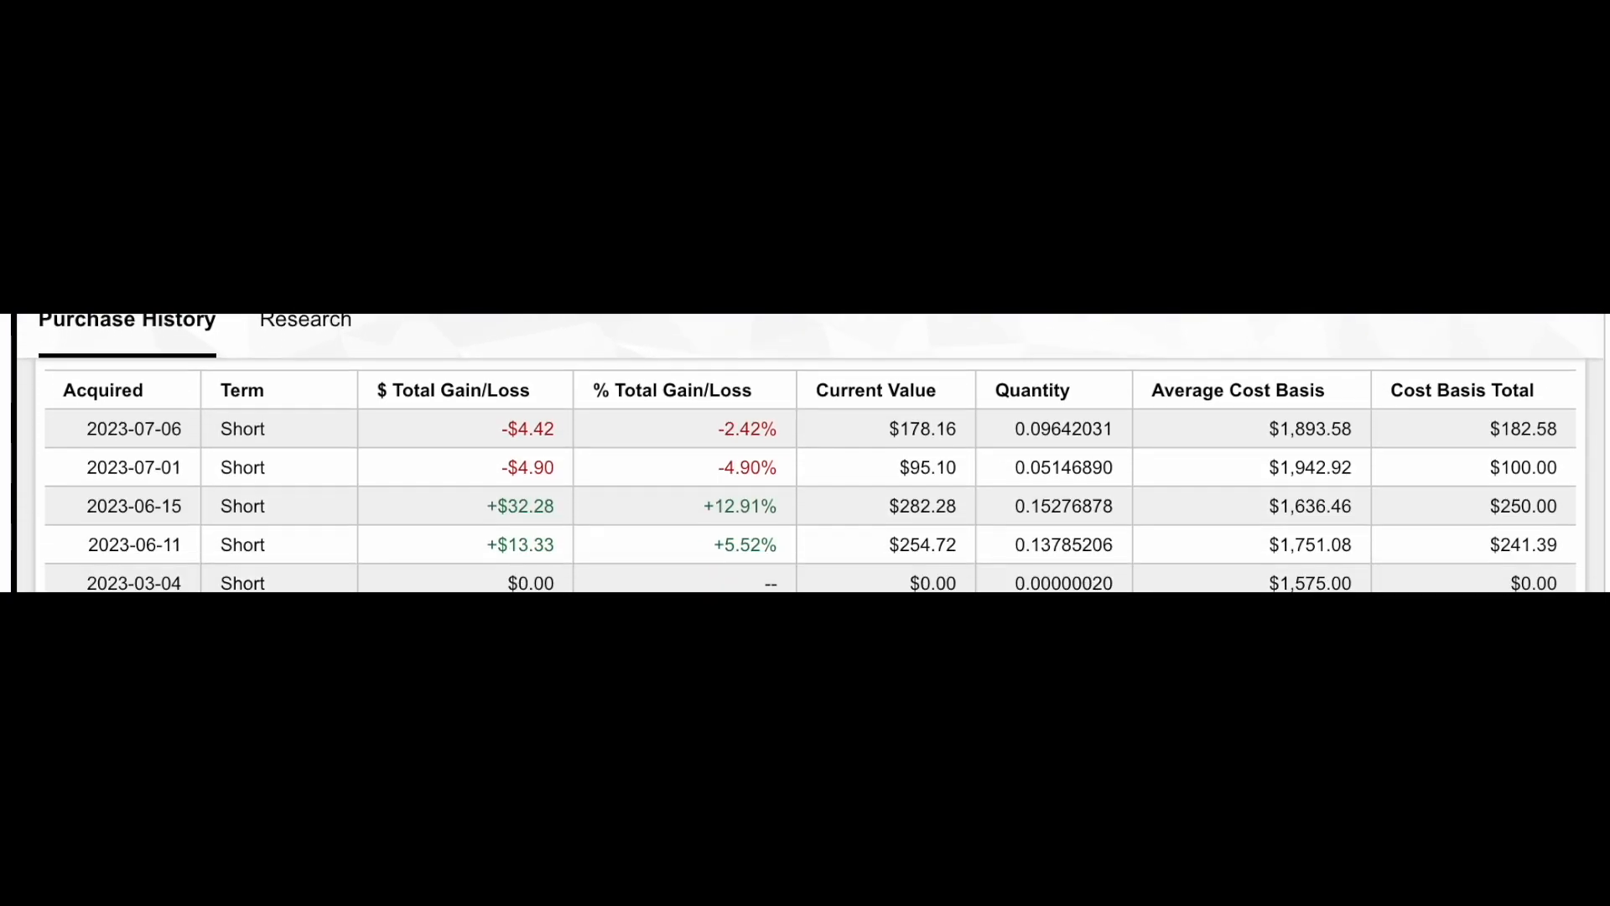
{"action": "scroll", "scroll_direction": "down", "scroll_amount": 3}
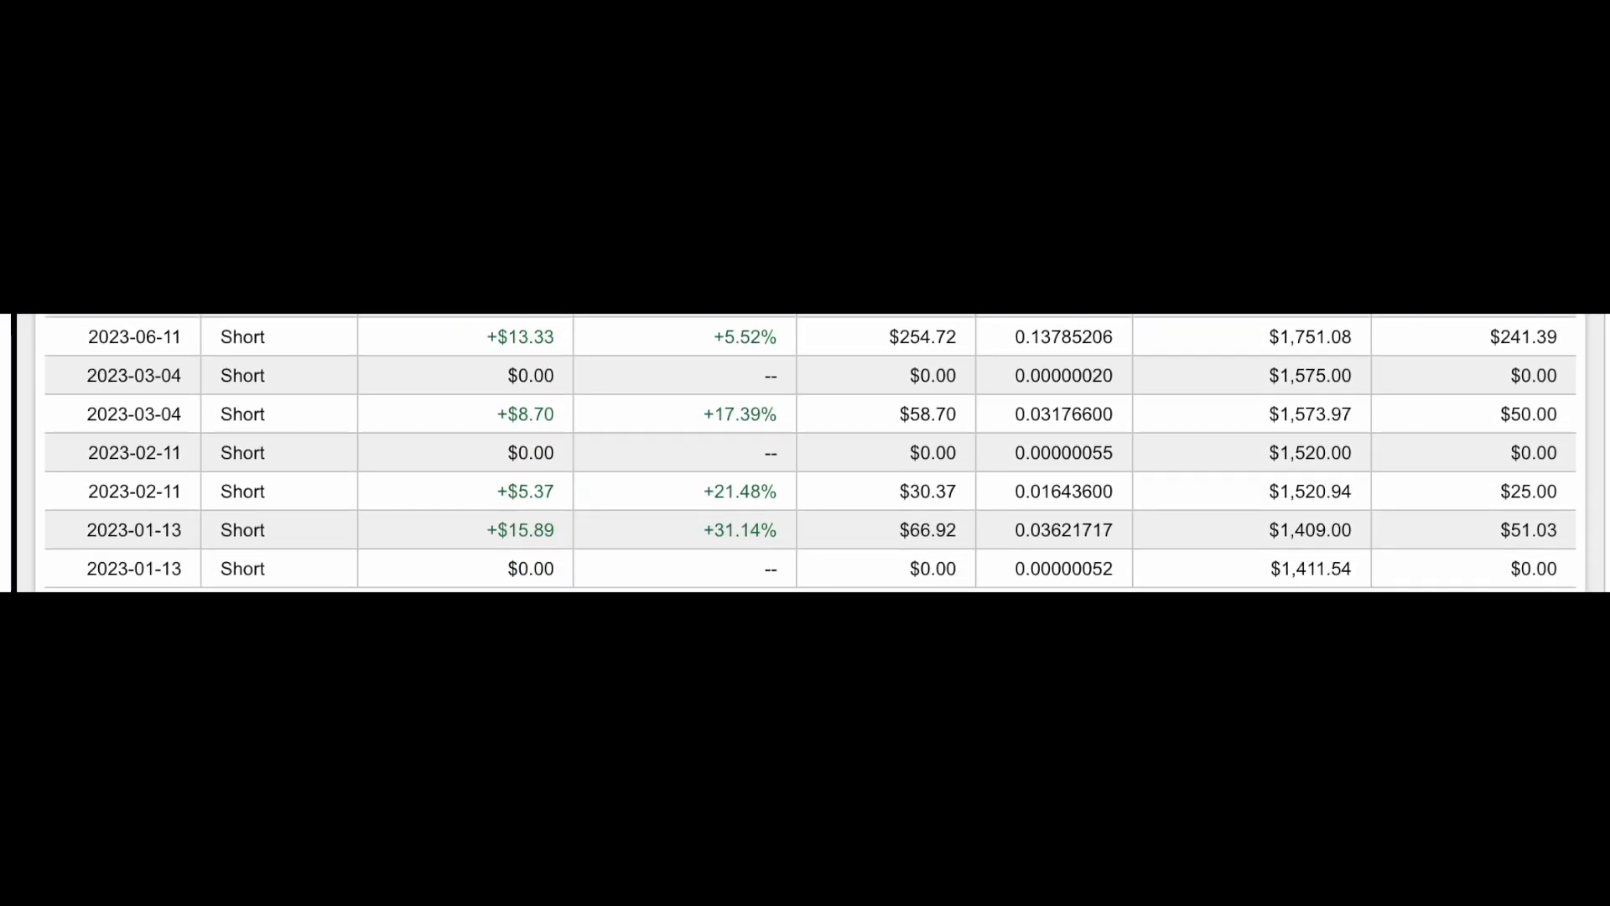
{"action": "mouse_move", "coordinate": [1329, 581]}
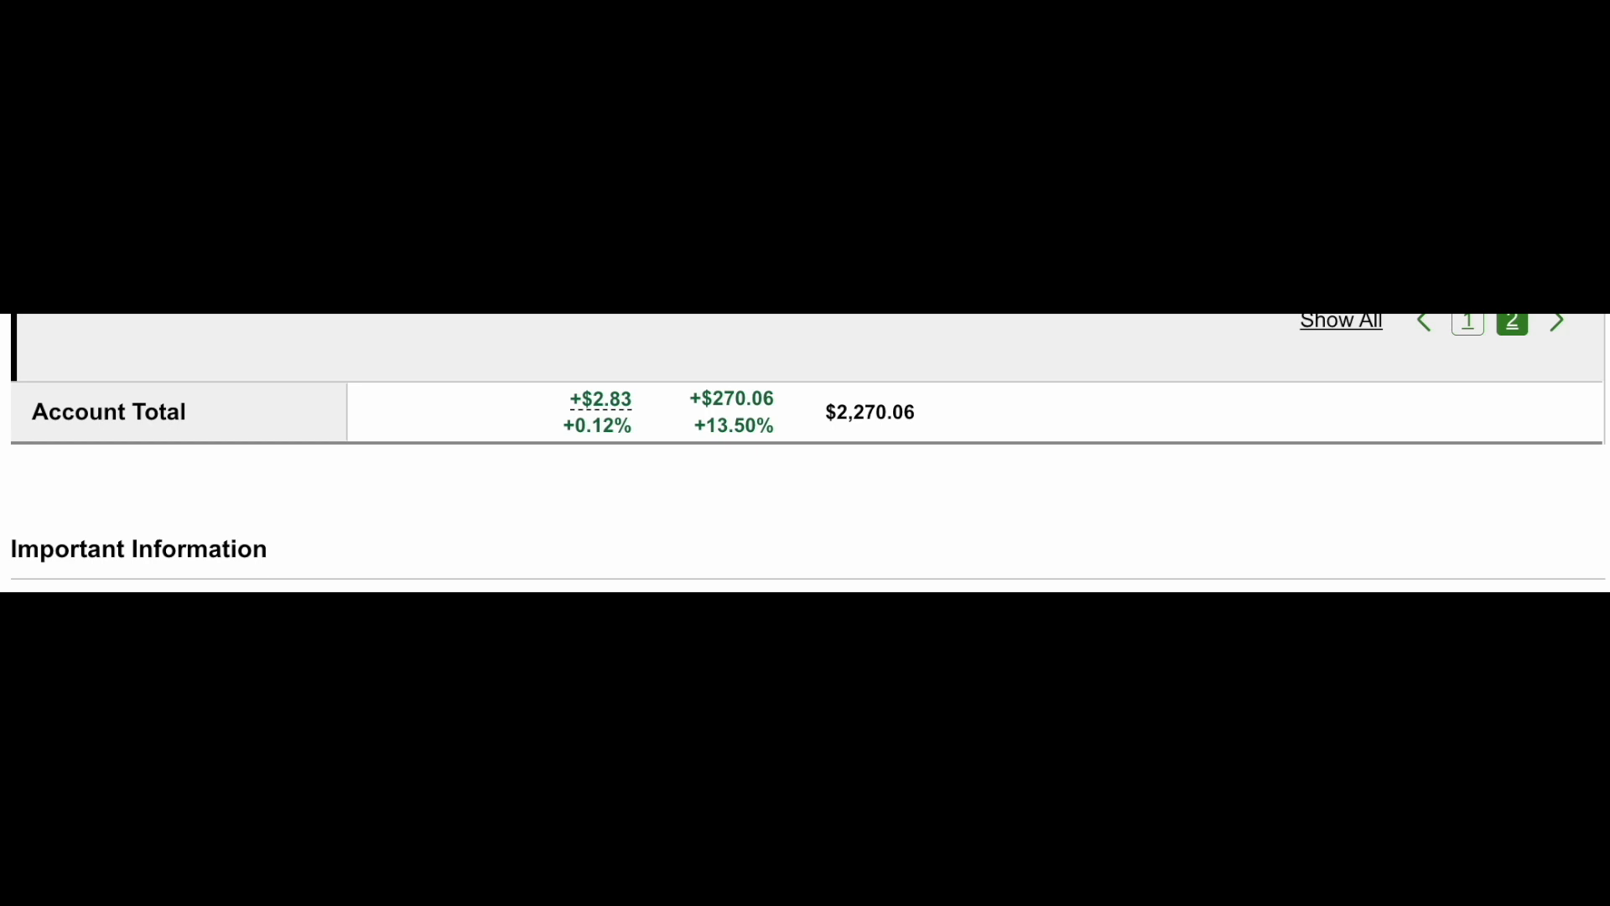
{"action": "scroll", "scroll_direction": "down", "scroll_amount": 3}
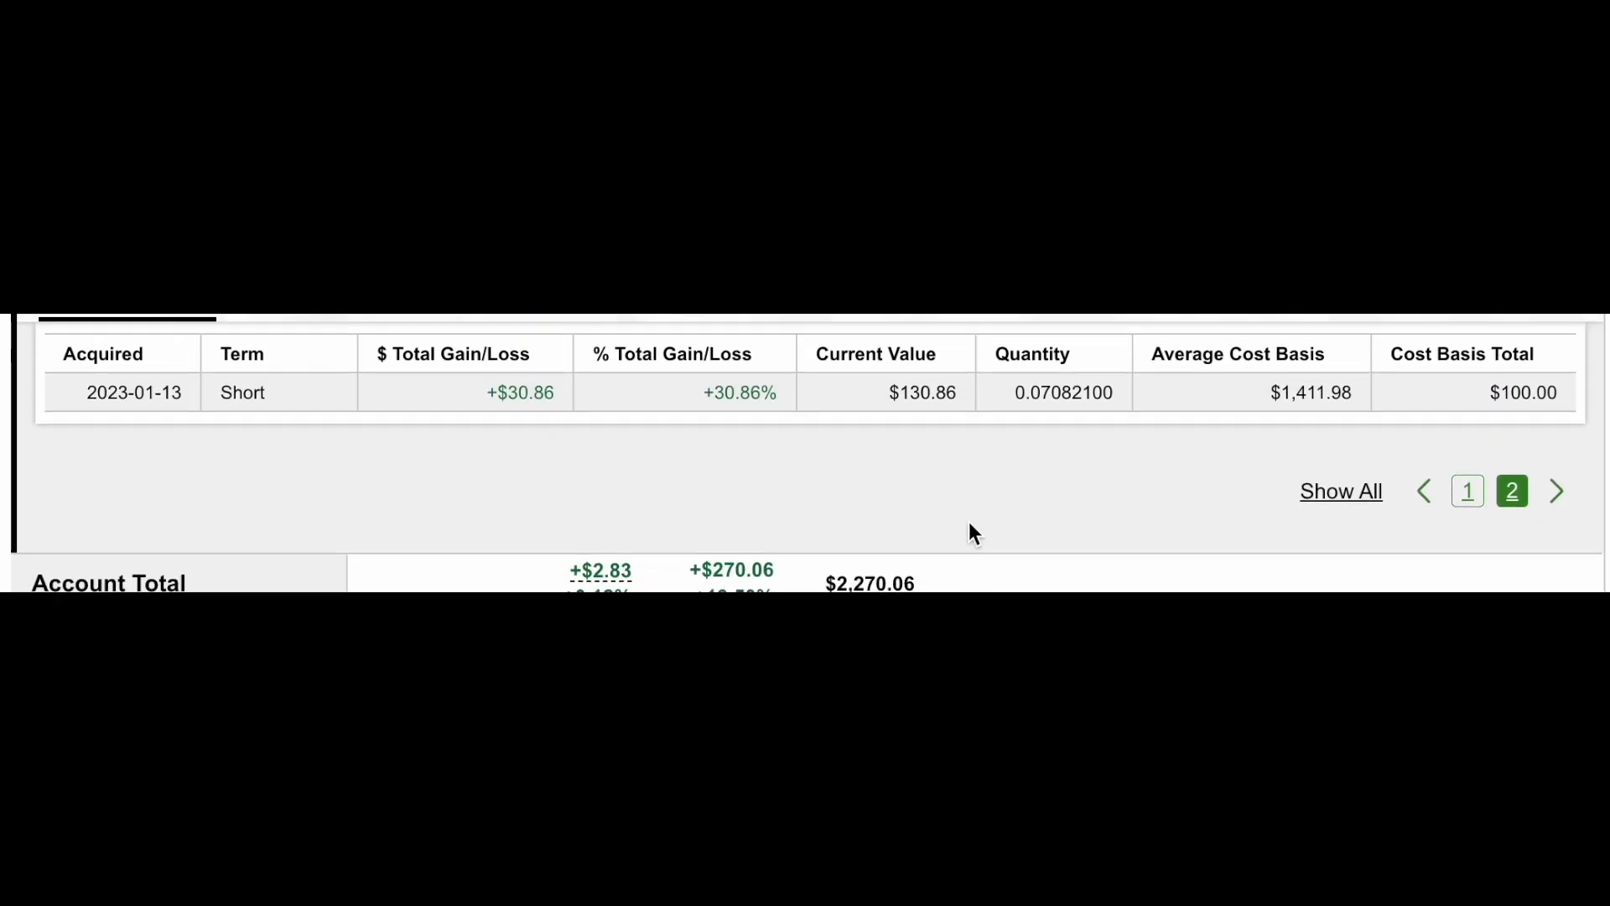
{"action": "double_click", "coordinate": [1524, 393]}
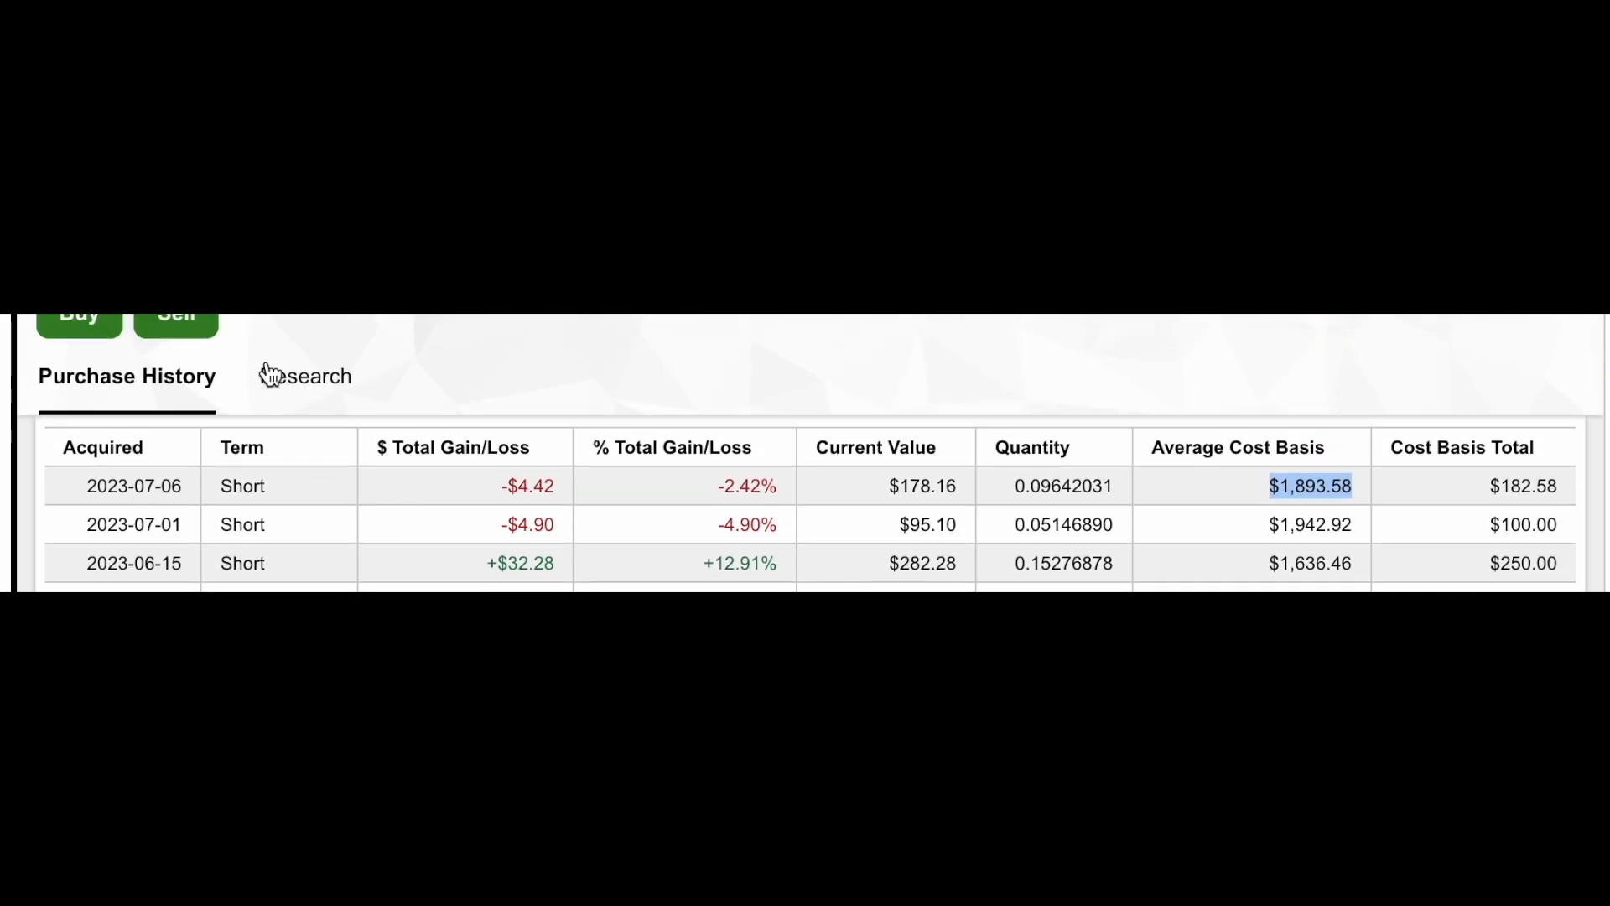
{"action": "scroll", "scroll_direction": "down", "scroll_amount": 3}
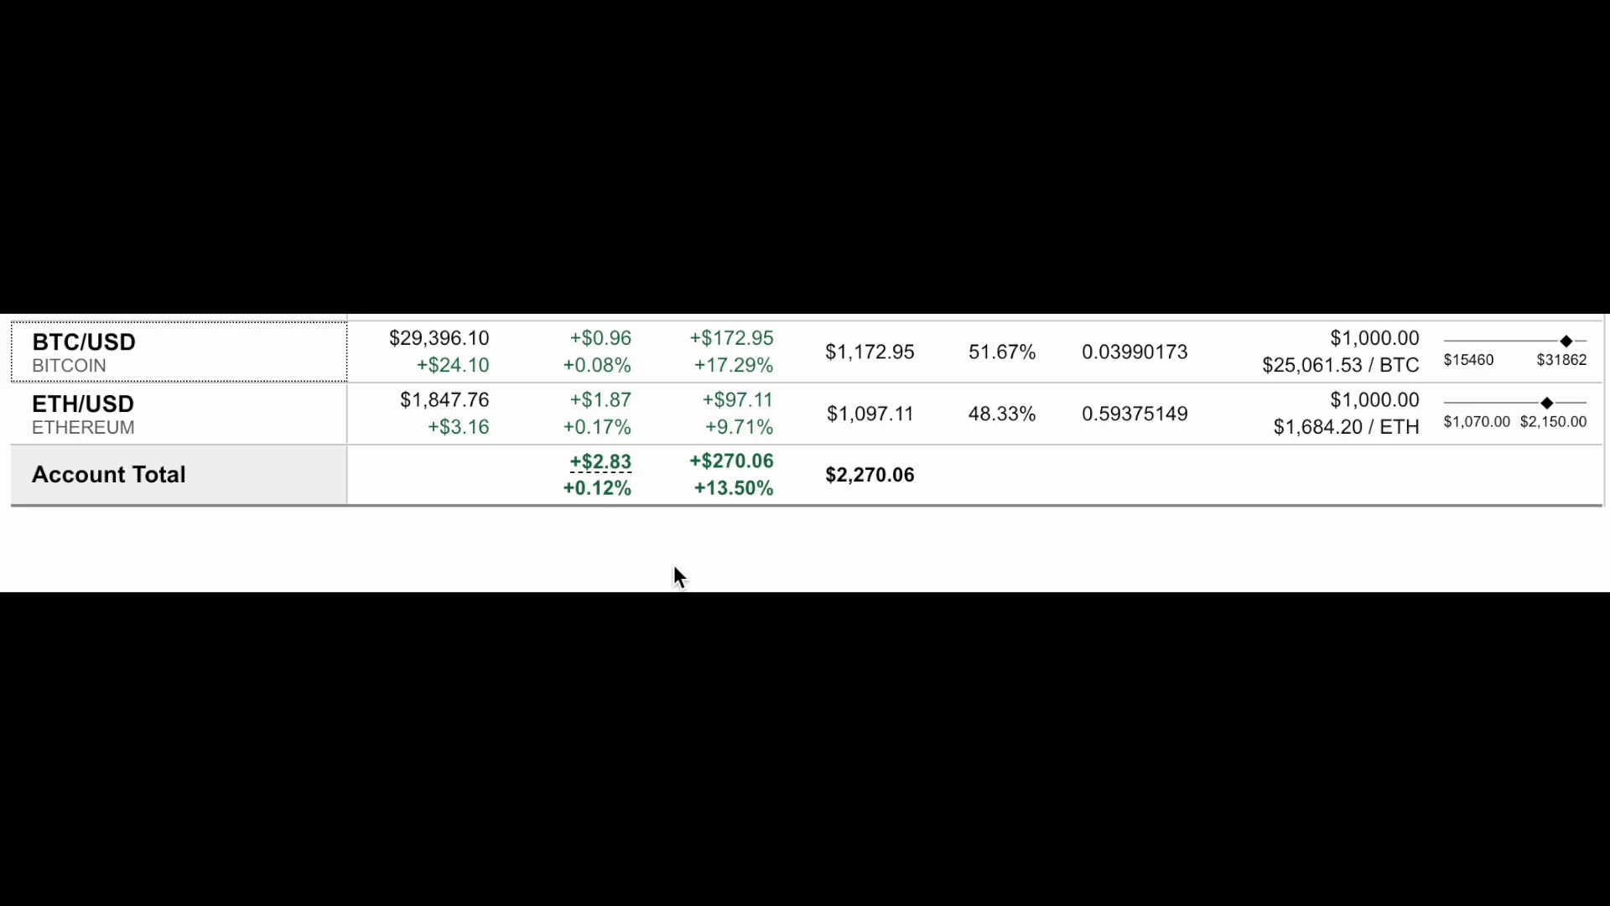
{"action": "mouse_move", "coordinate": [687, 573]}
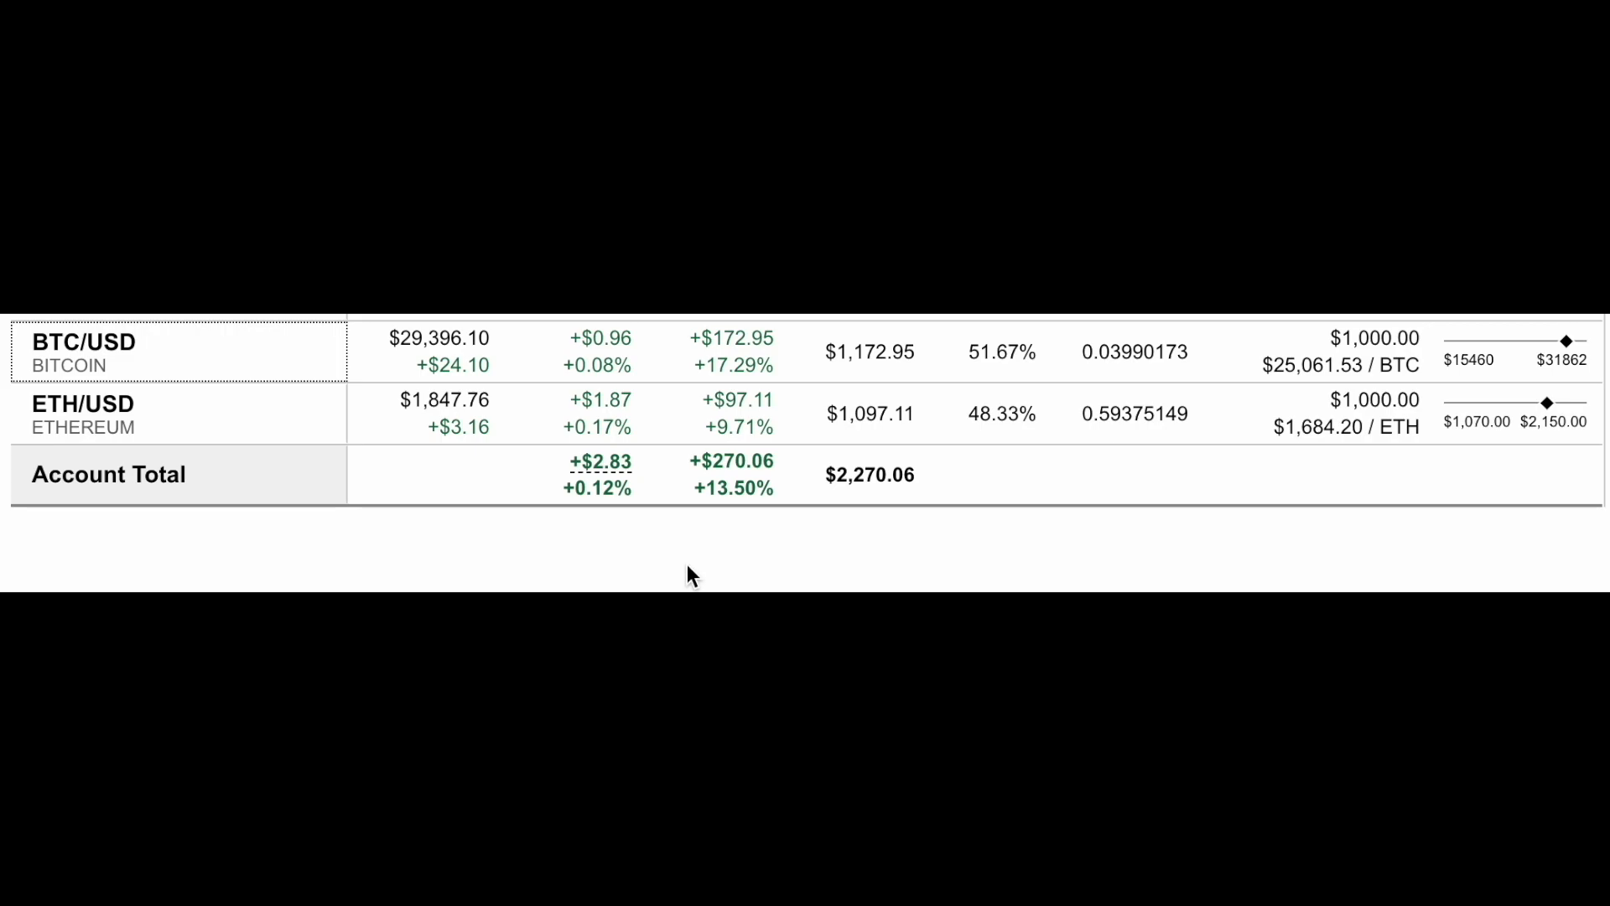
{"action": "mouse_move", "coordinate": [411, 527]}
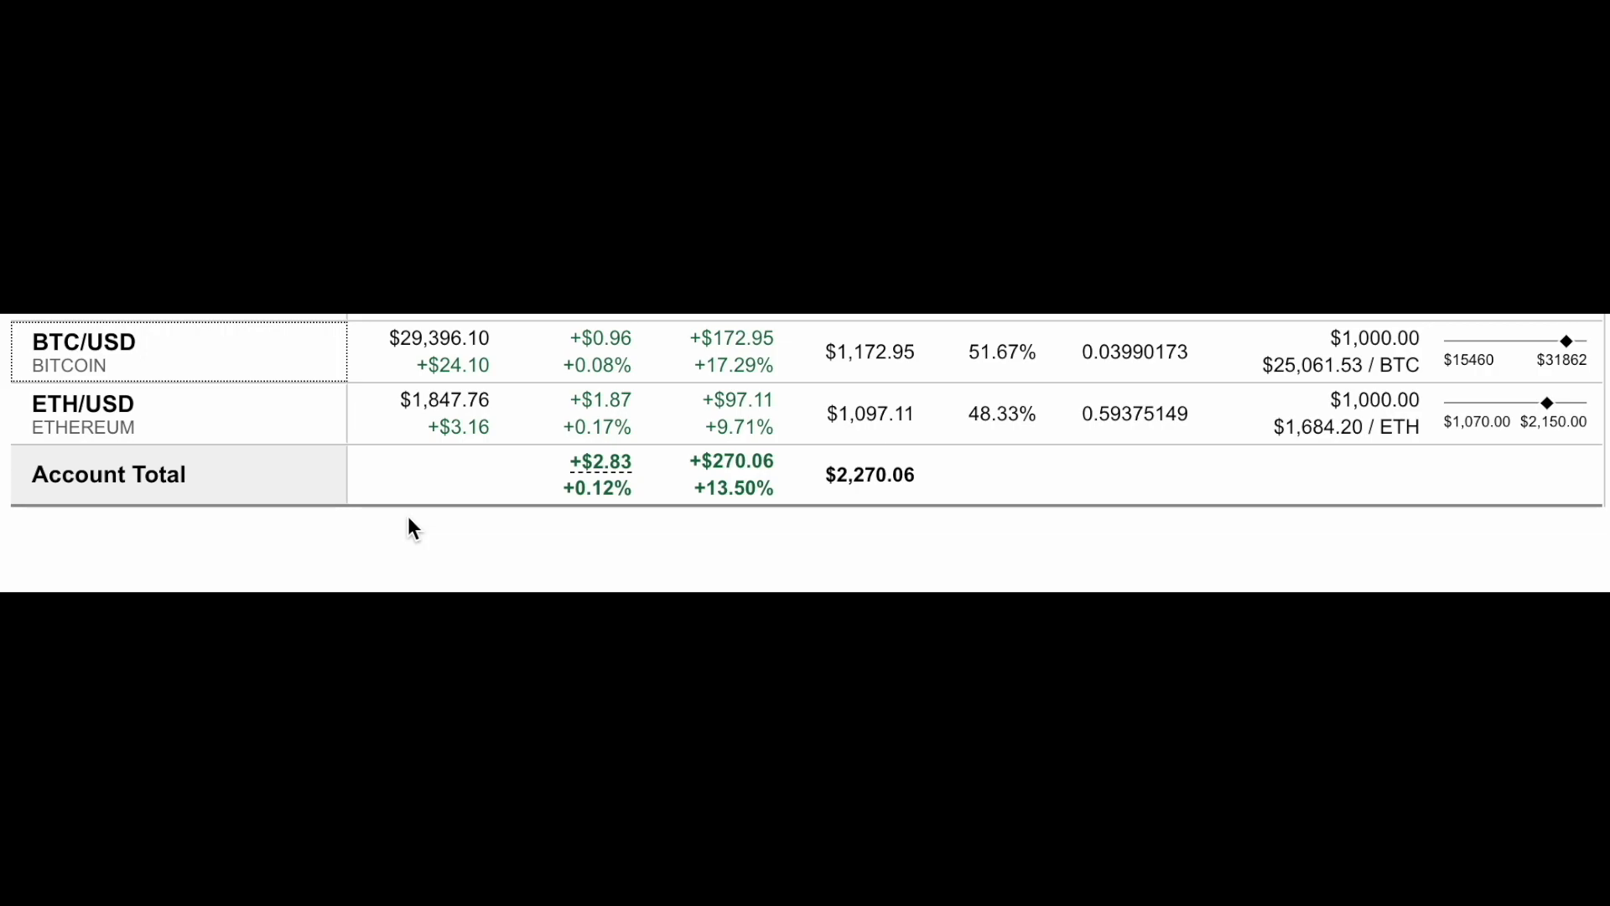
{"action": "mouse_move", "coordinate": [534, 544]}
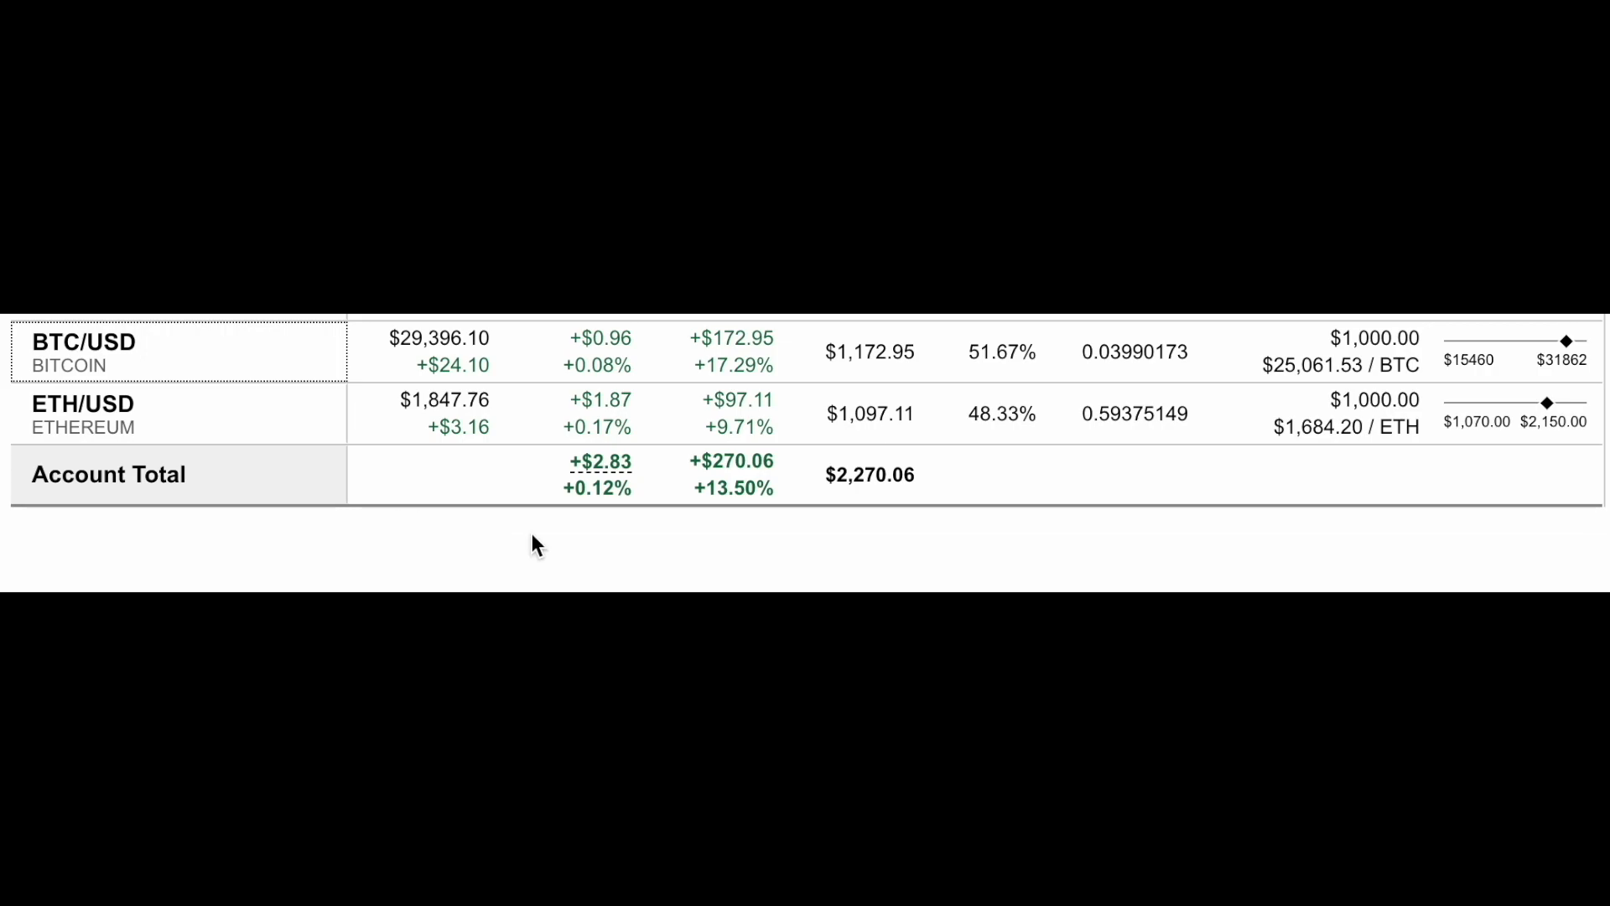
{"action": "mouse_move", "coordinate": [1366, 411]}
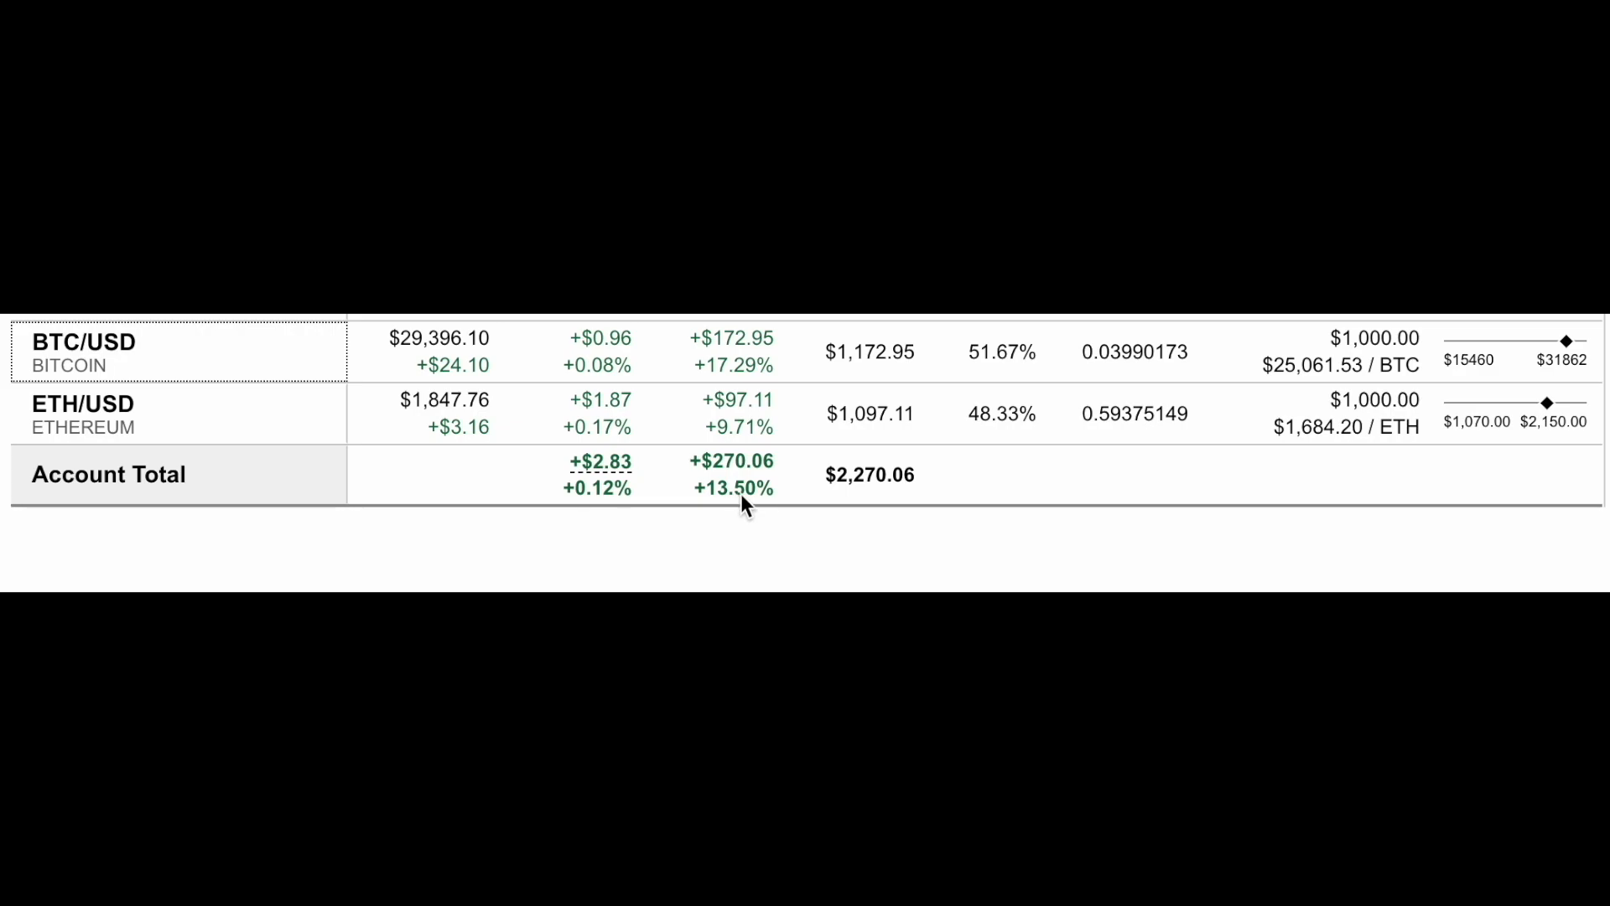
{"action": "mouse_move", "coordinate": [754, 511]}
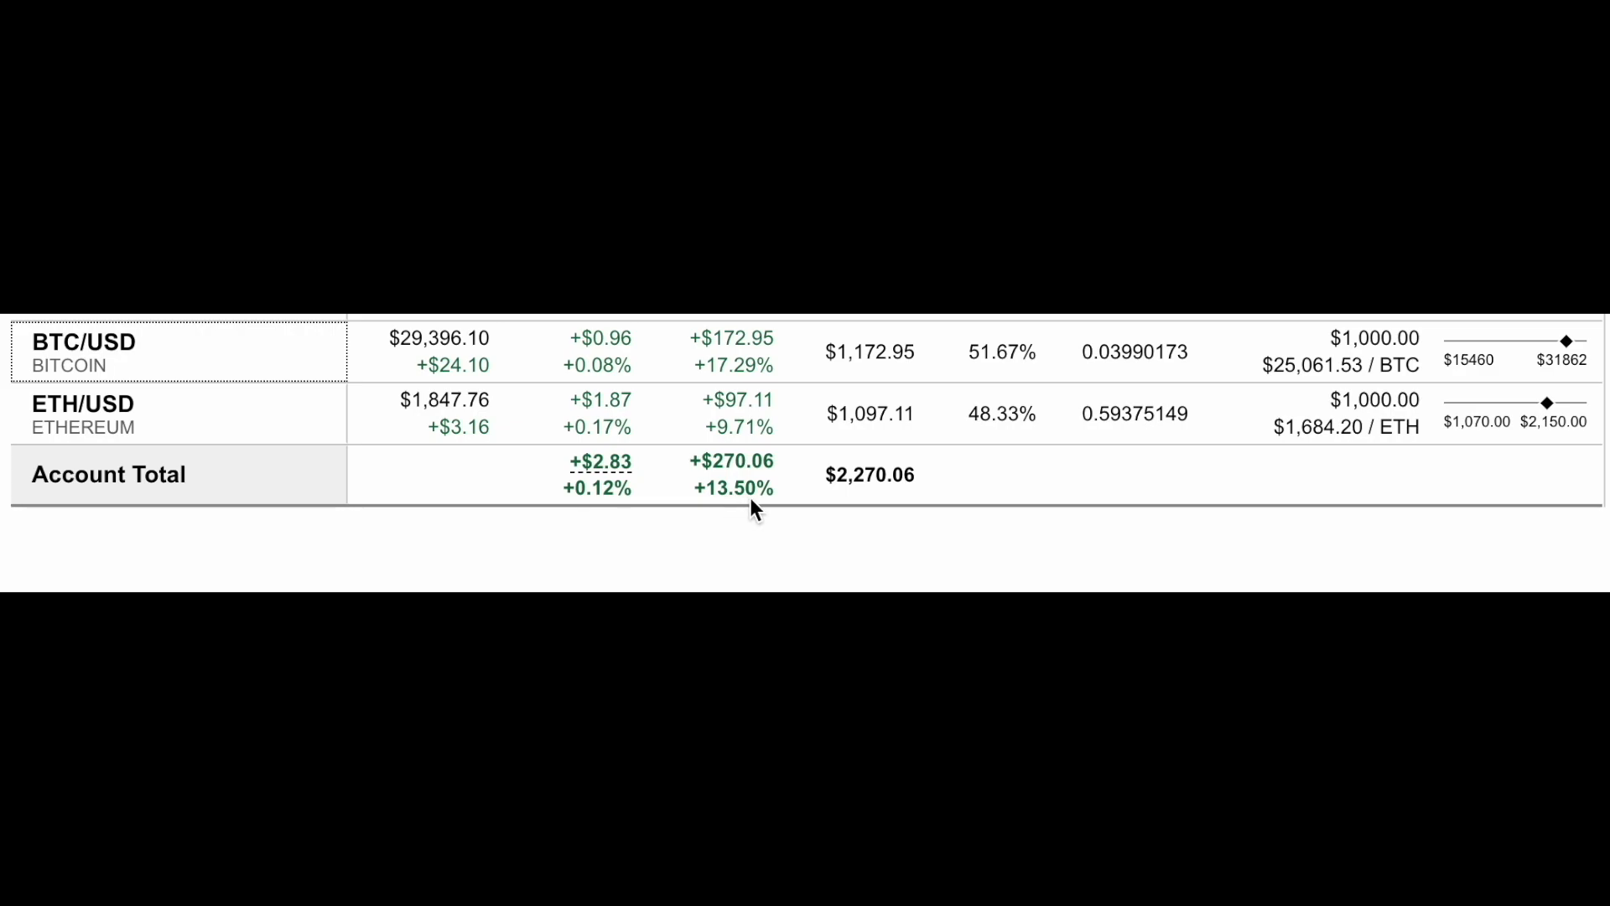
{"action": "mouse_move", "coordinate": [759, 508]}
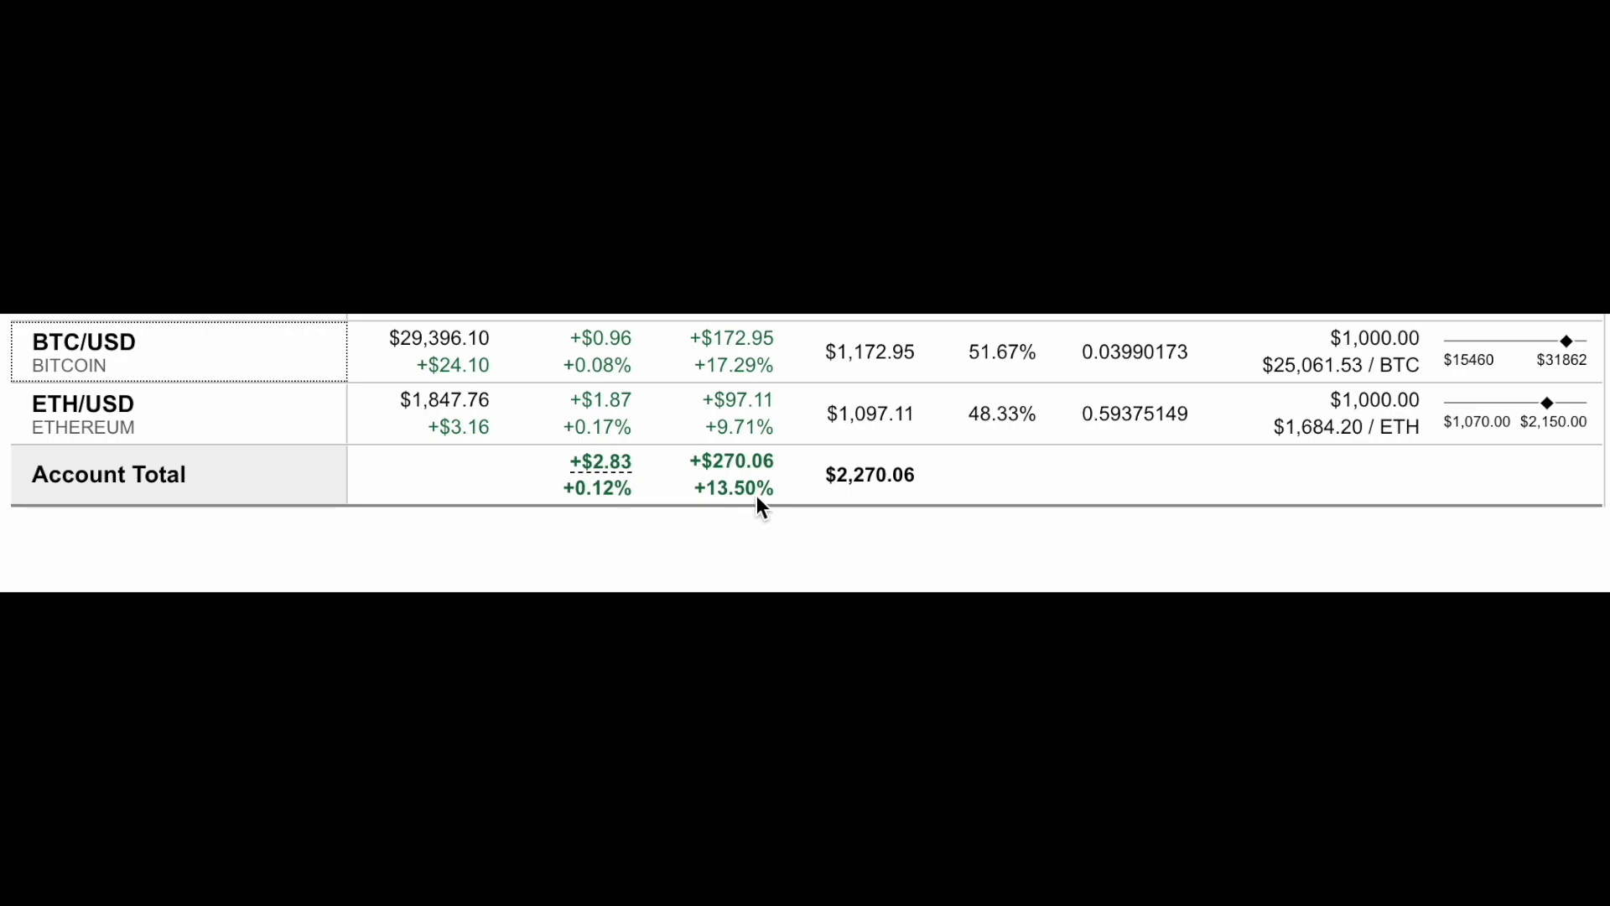
{"action": "mouse_move", "coordinate": [799, 517]}
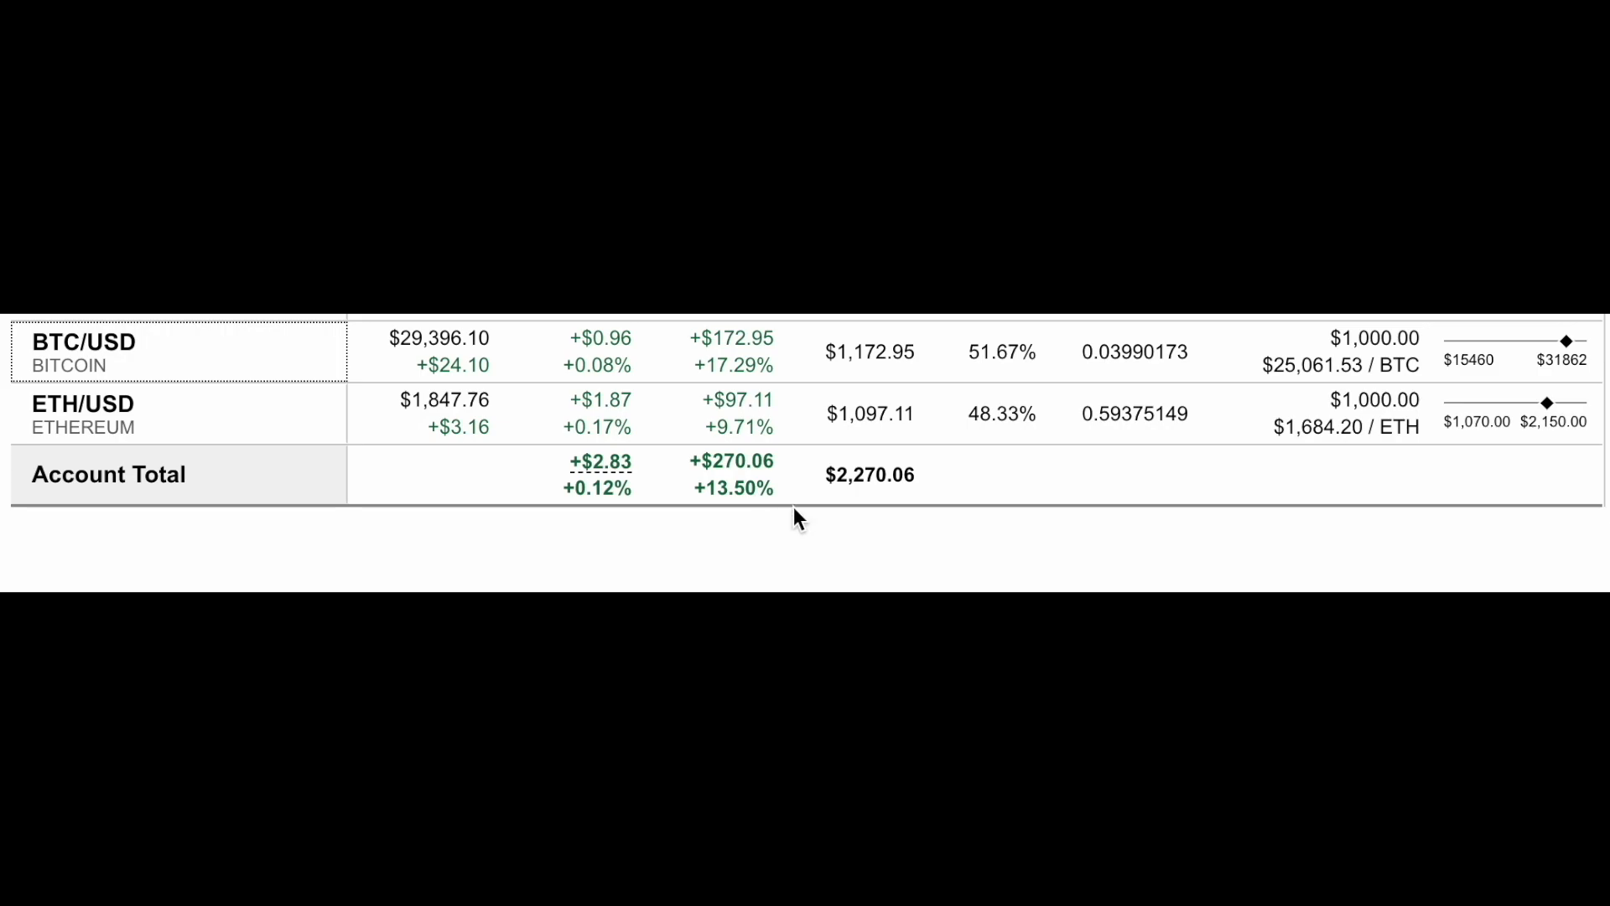